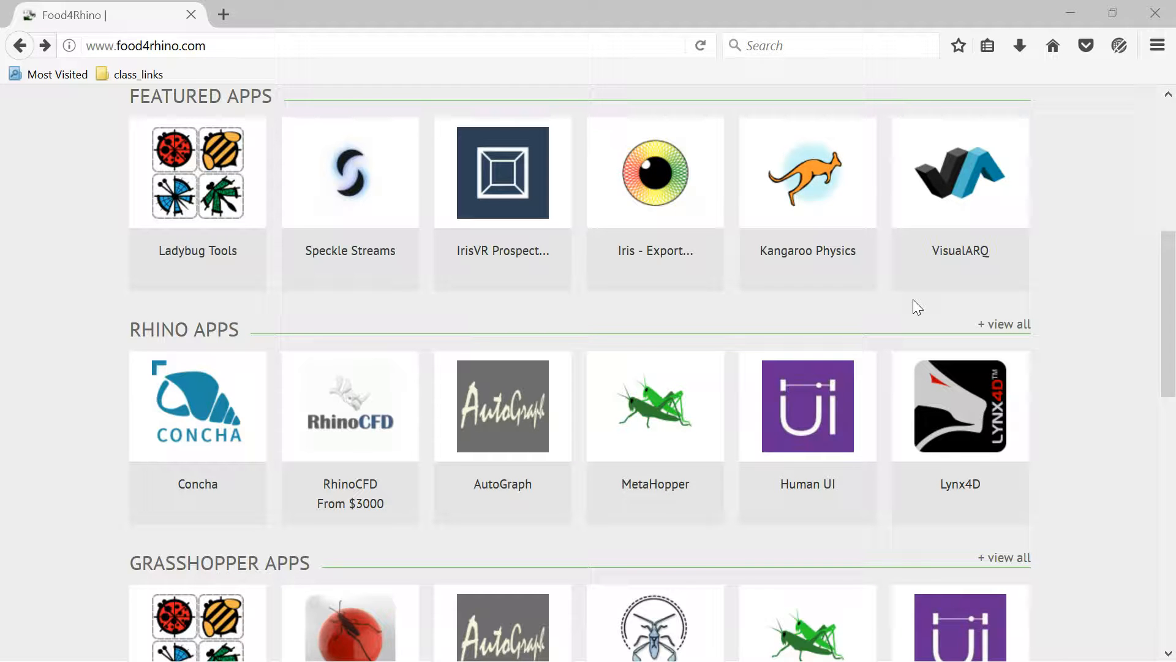
mouse_move(39, 230)
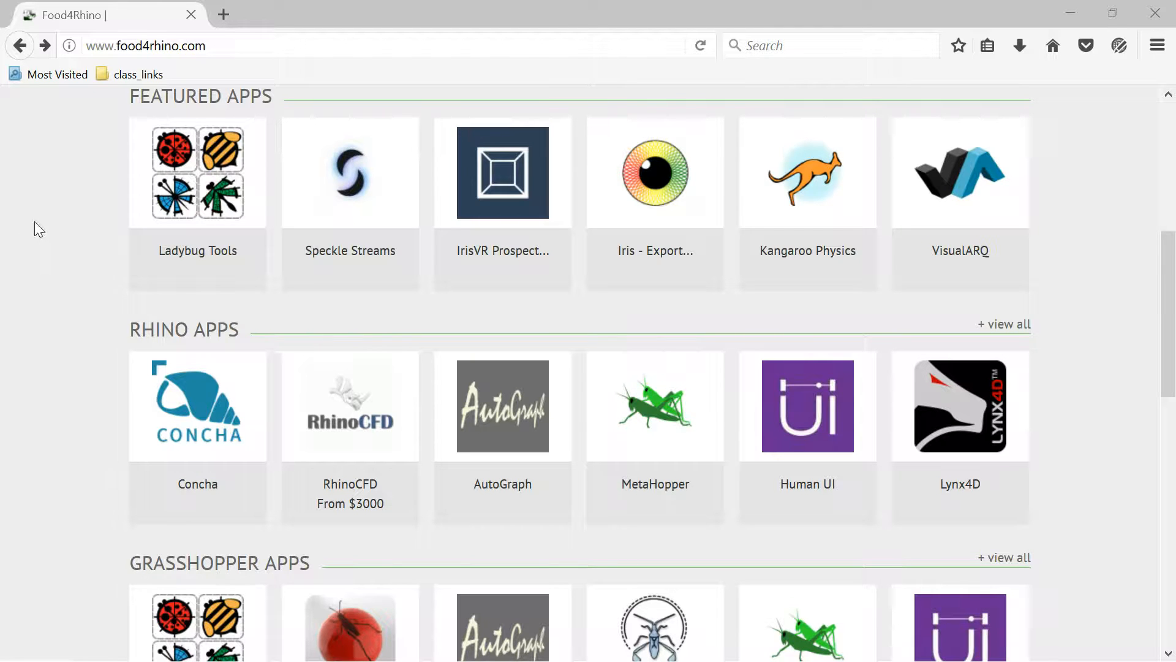
Type 'butterfly', then 'ladybug tools', into the Food4Rhino search box
scroll("up", 3)
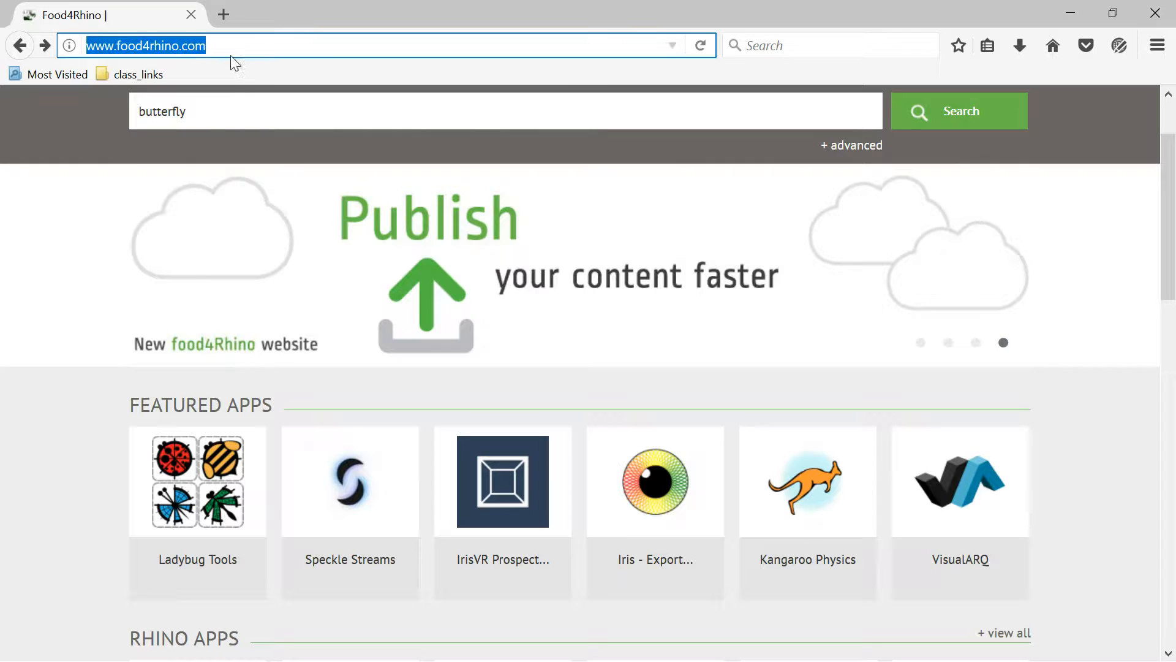
scroll("down", 3)
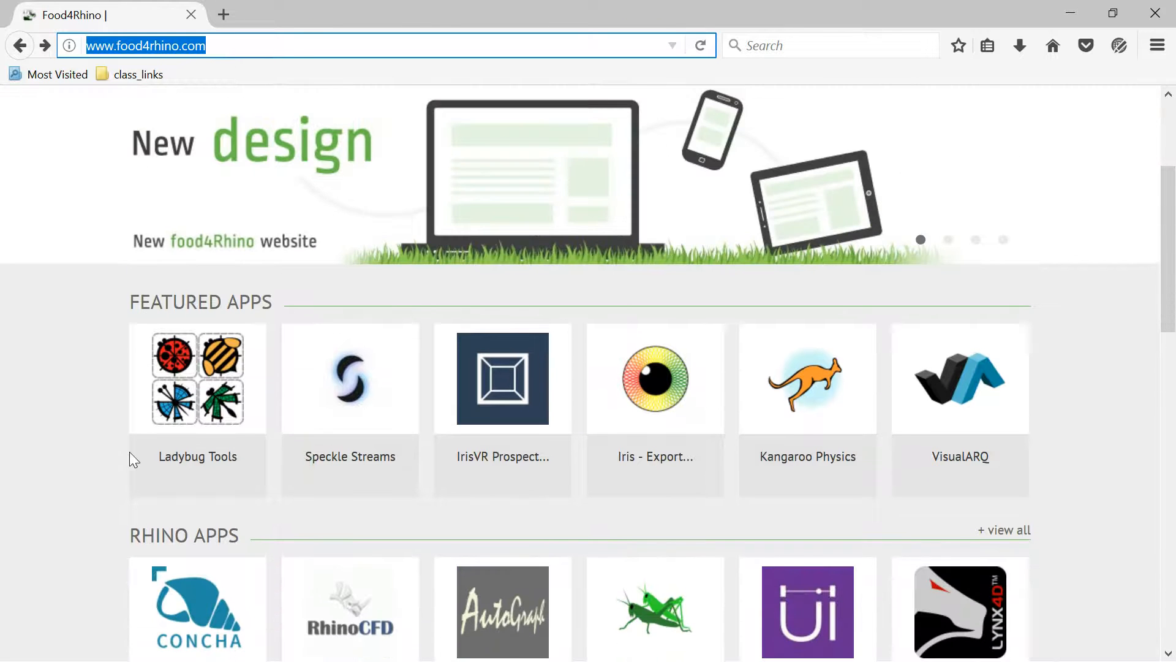
mouse_move(486, 295)
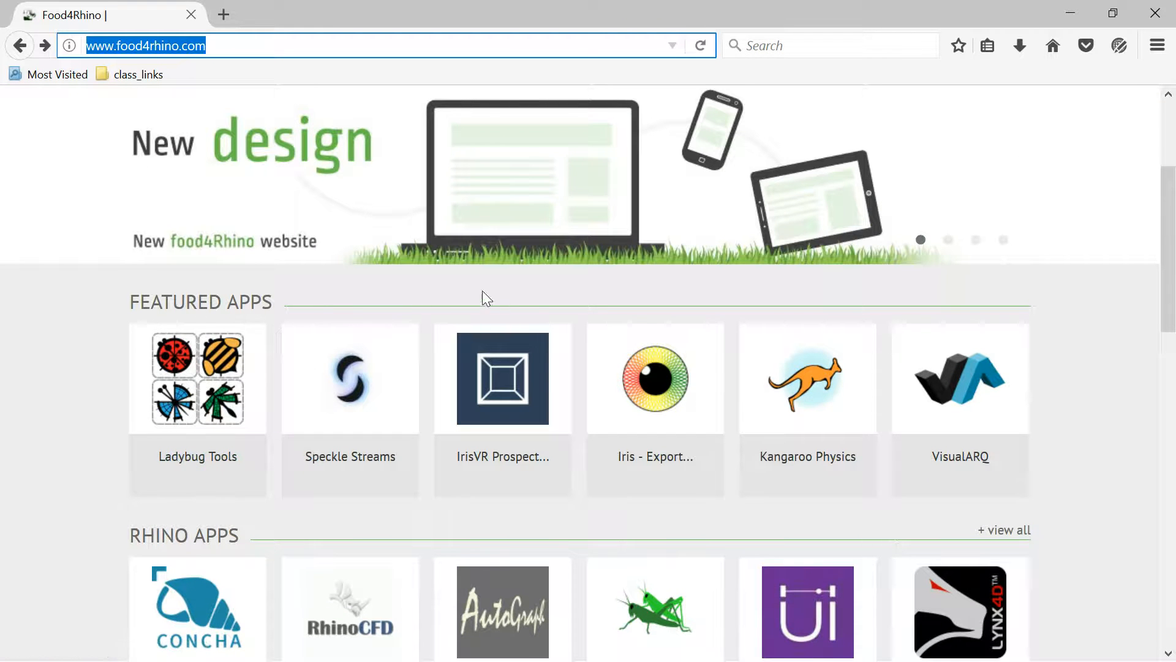
scroll("down", 3)
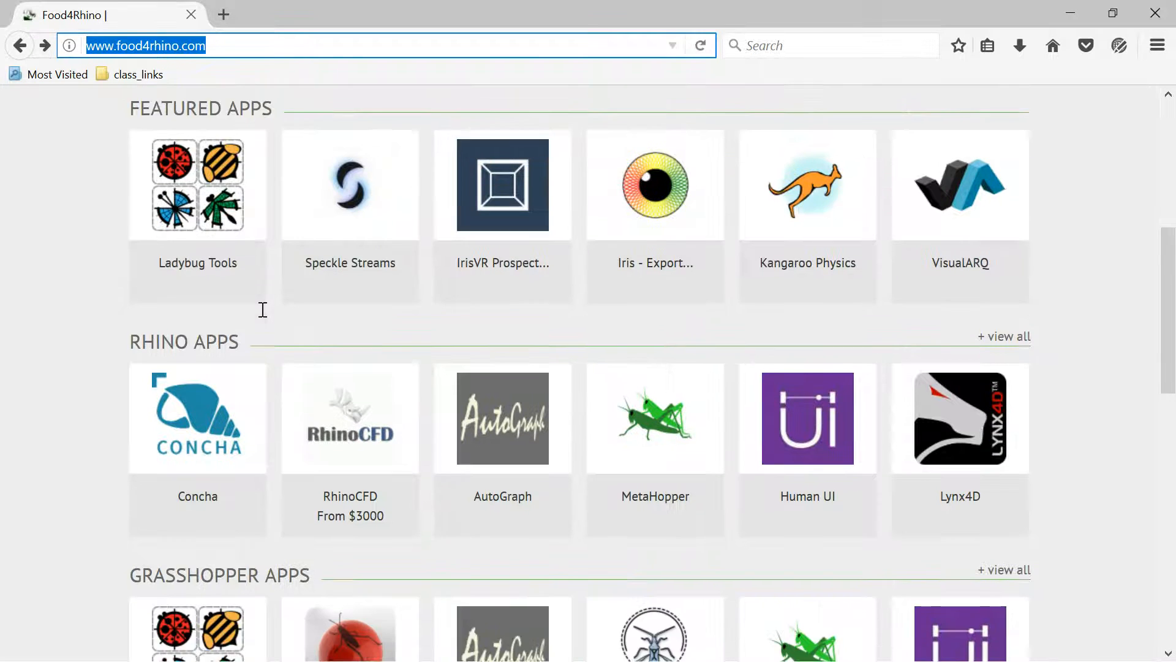
scroll("down", 3)
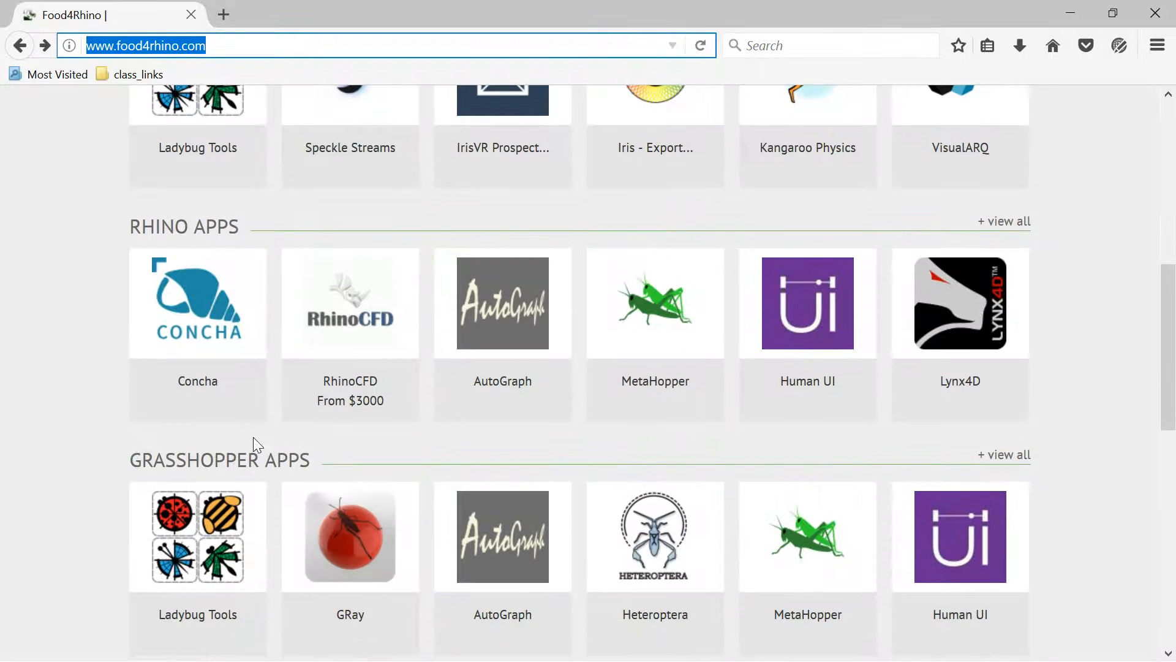
type("butterfly")
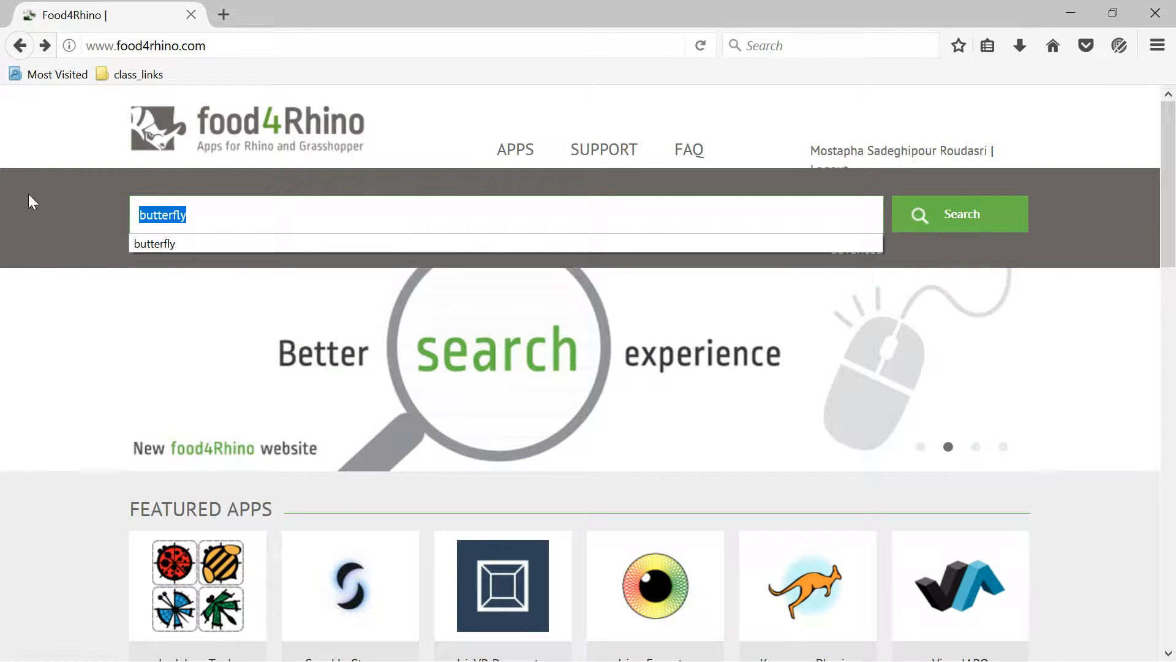
type("ladybug tools")
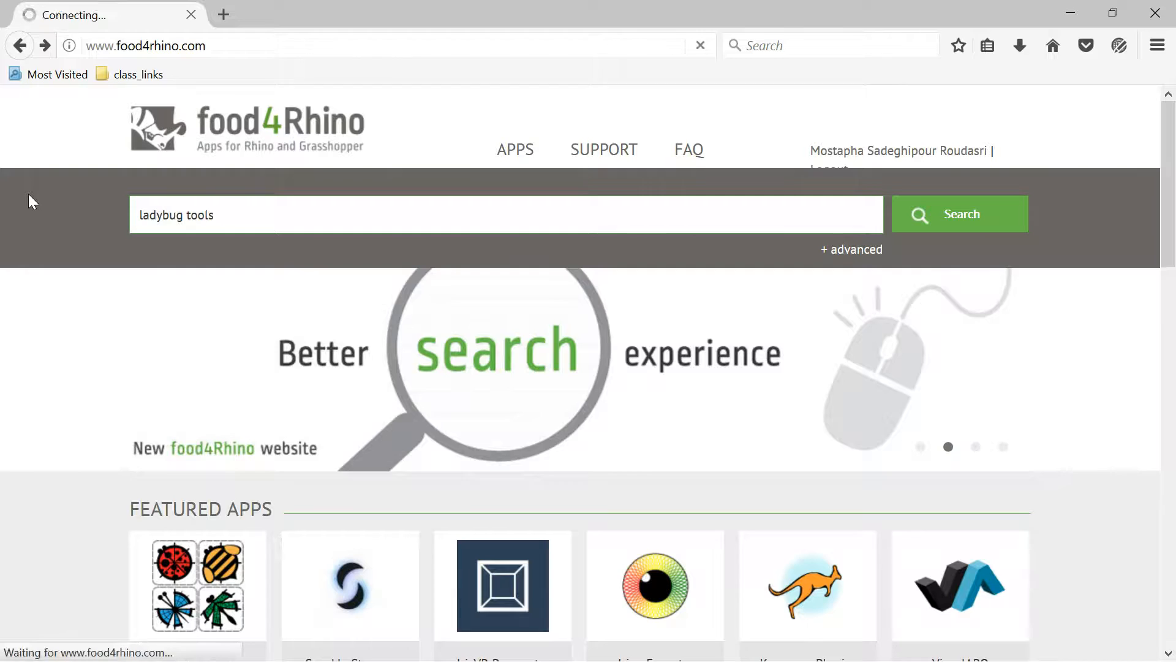
Run the 'ladybug tools' search and open the Ladybug Tools app page
left_click(959, 213)
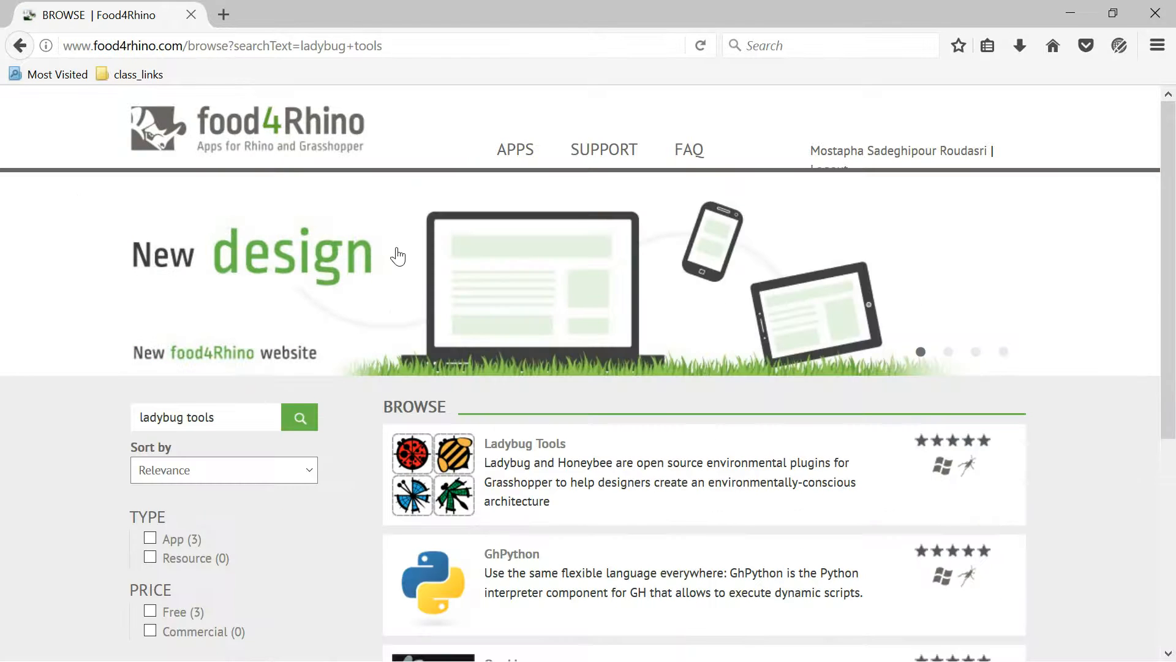
scroll("down", 3)
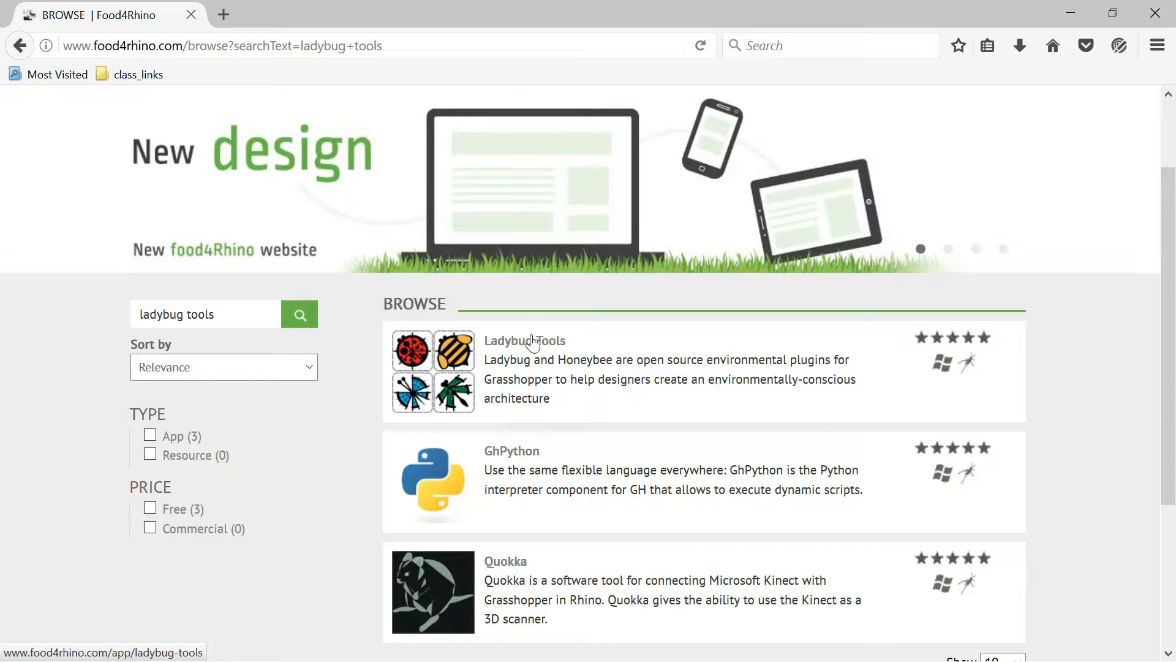
left_click(524, 341)
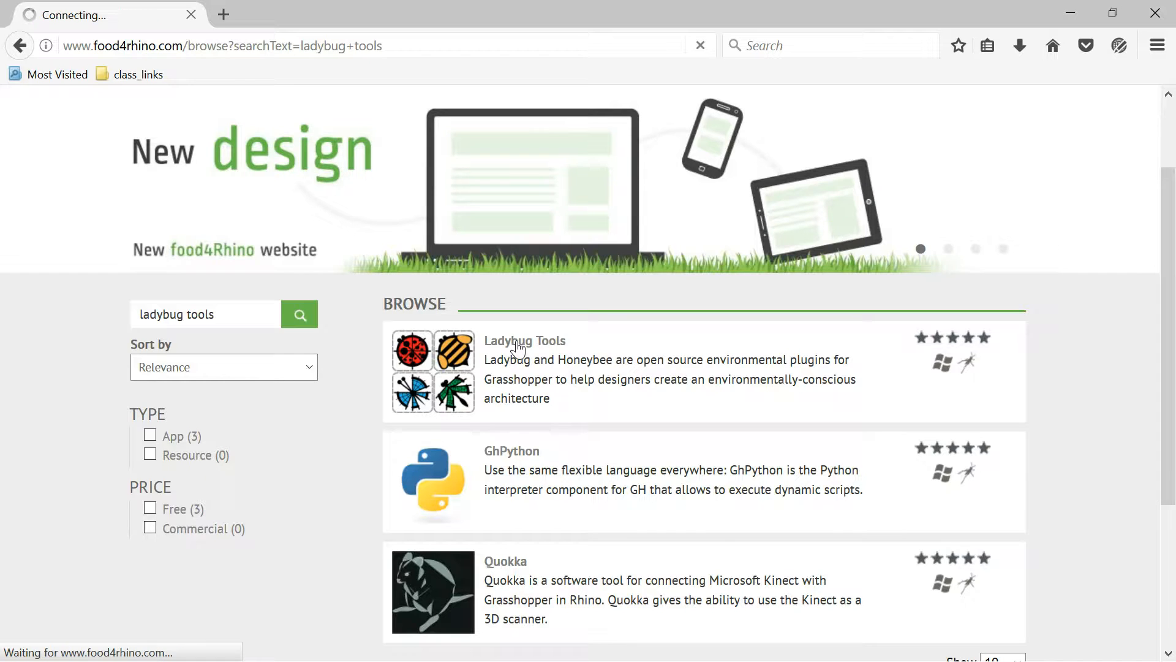
left_click(525, 340)
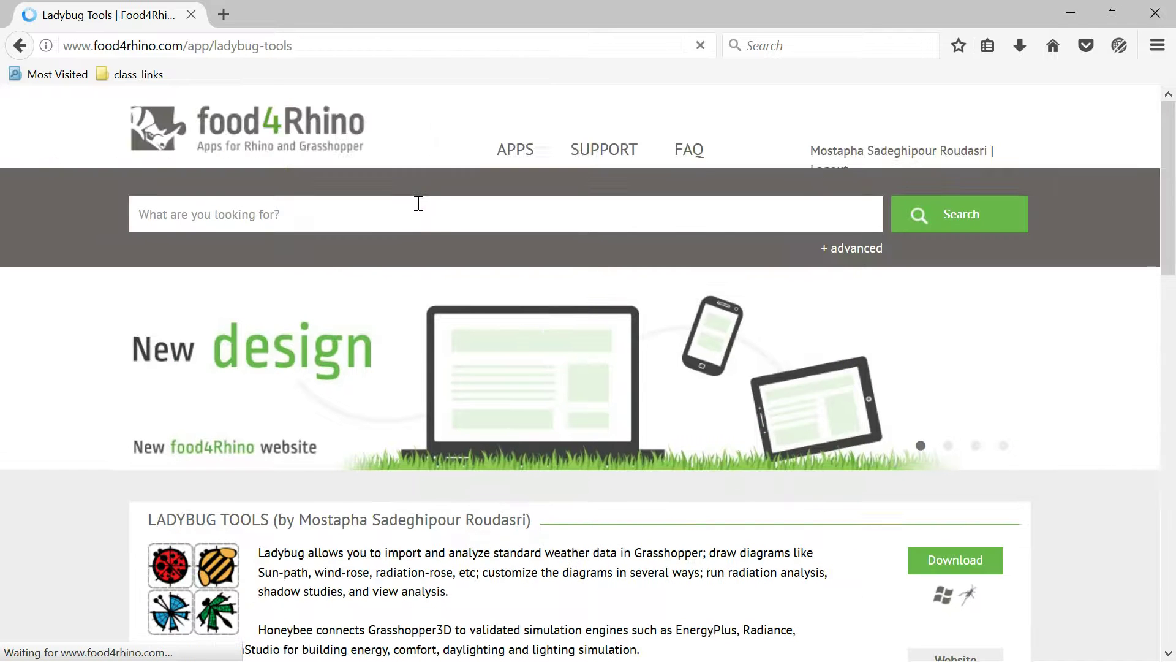
Scroll to the downloads list and highlight the Butterfly 0.0.04 release
scroll("down", 3)
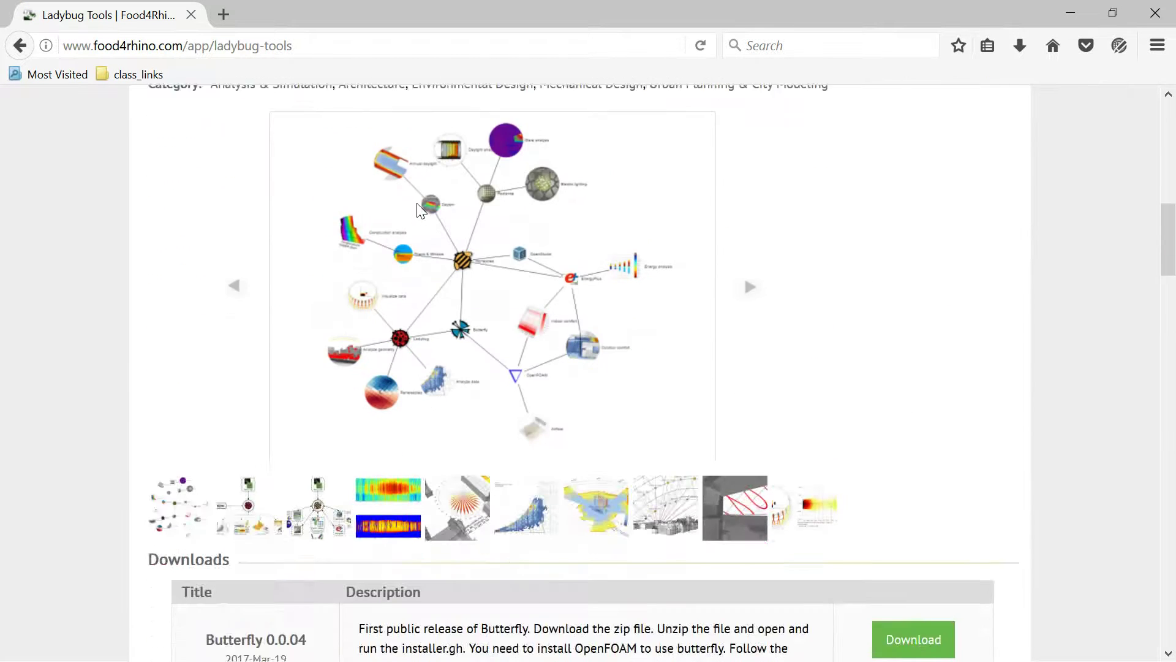
scroll("down", 3)
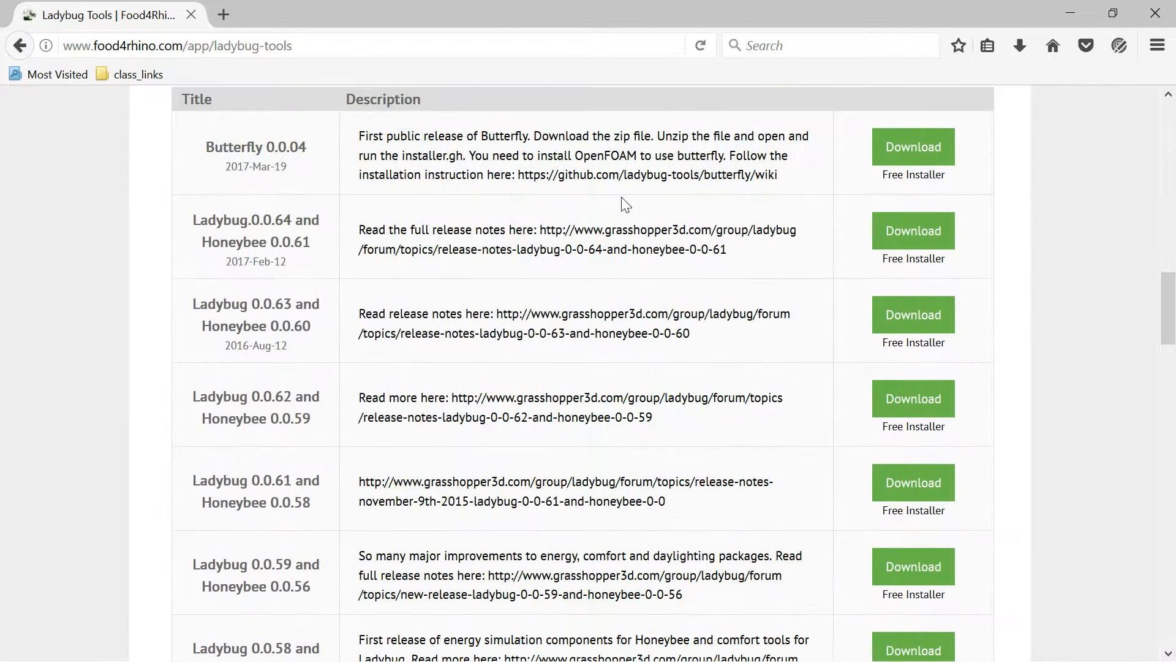
mouse_move(212, 144)
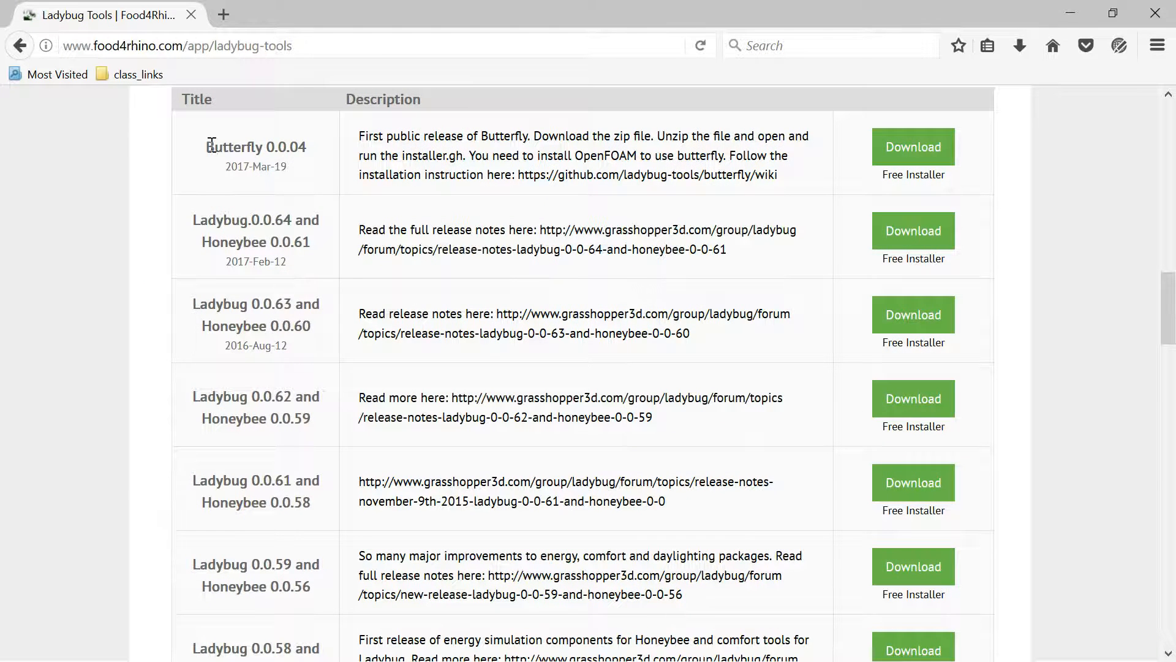
double_click(255, 147)
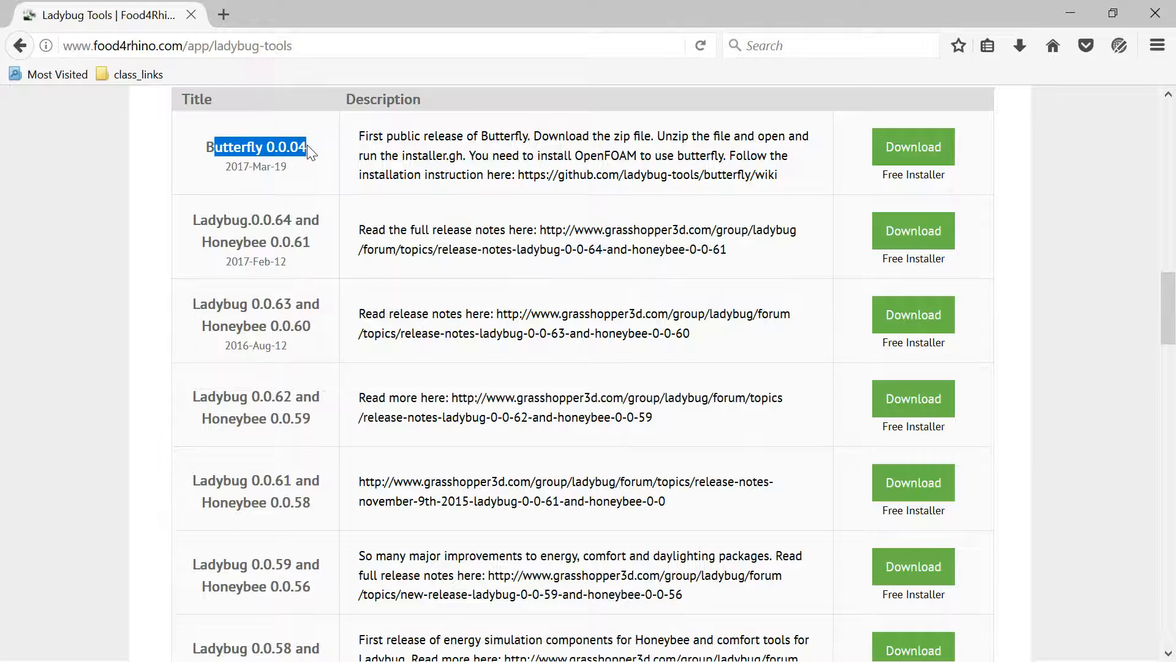
mouse_move(400, 277)
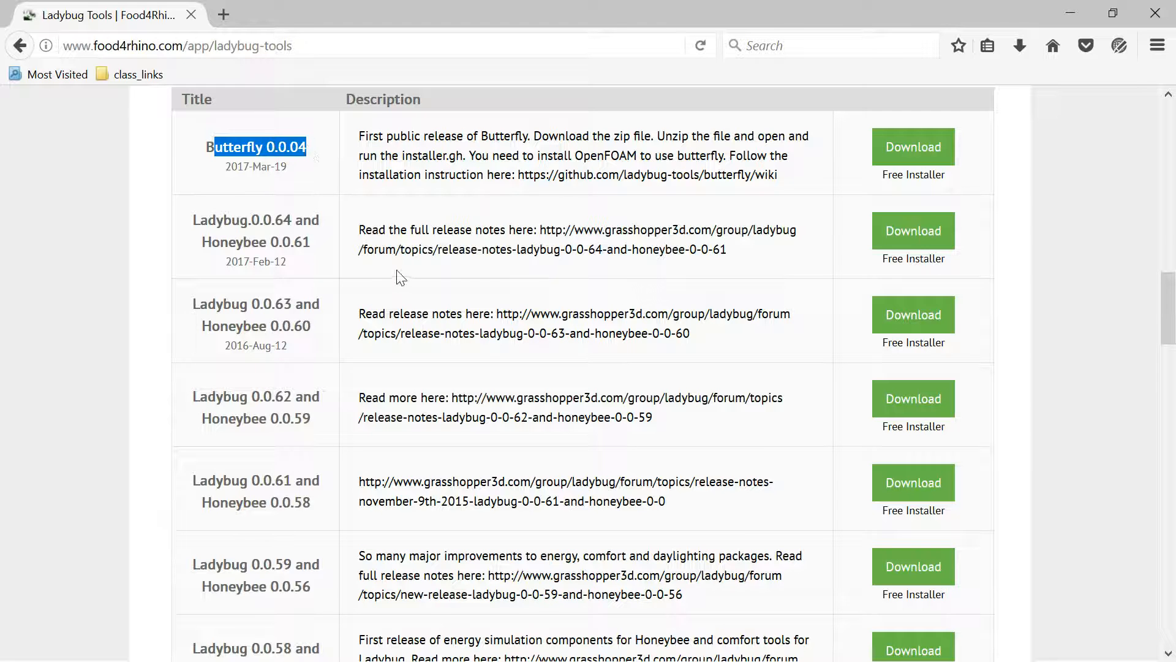
mouse_move(912, 147)
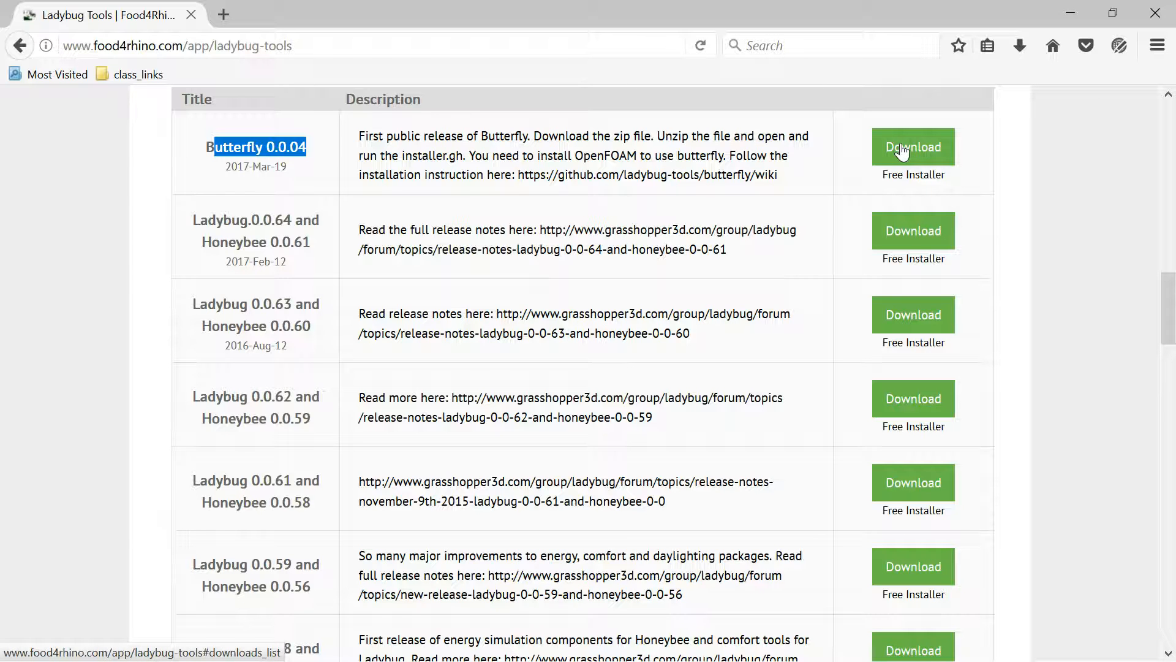
mouse_move(798, 154)
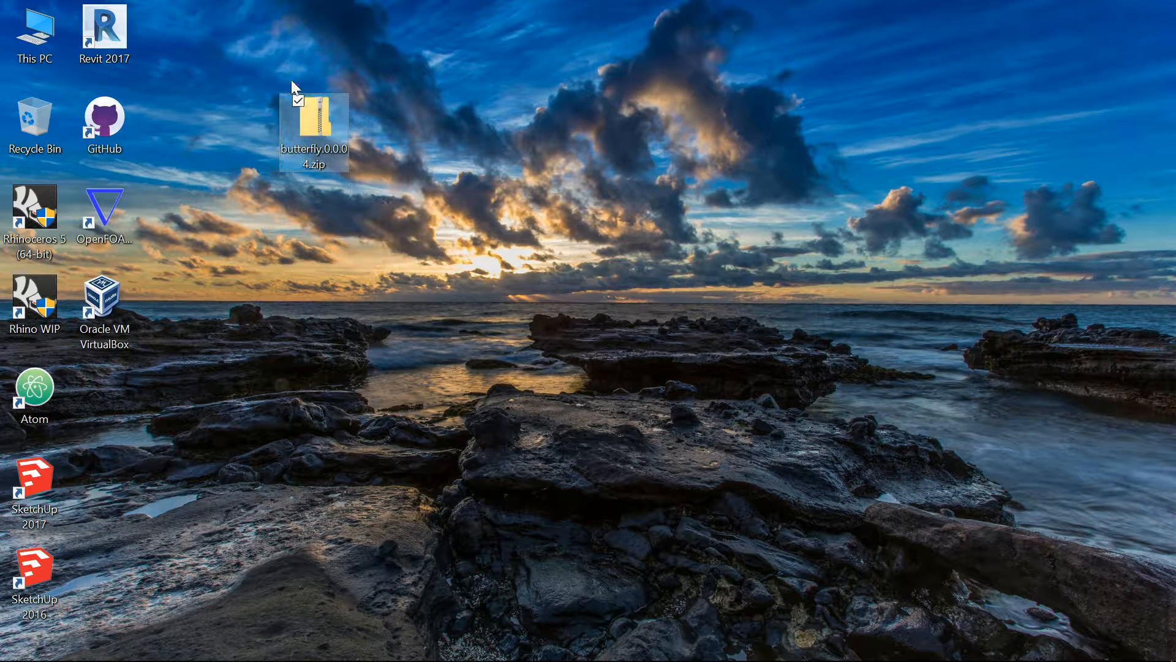
Place butterfly.0.0.04.zip on the desktop, extract its folder beside it, and close the archive
left_click_drag(314, 127, 269, 64)
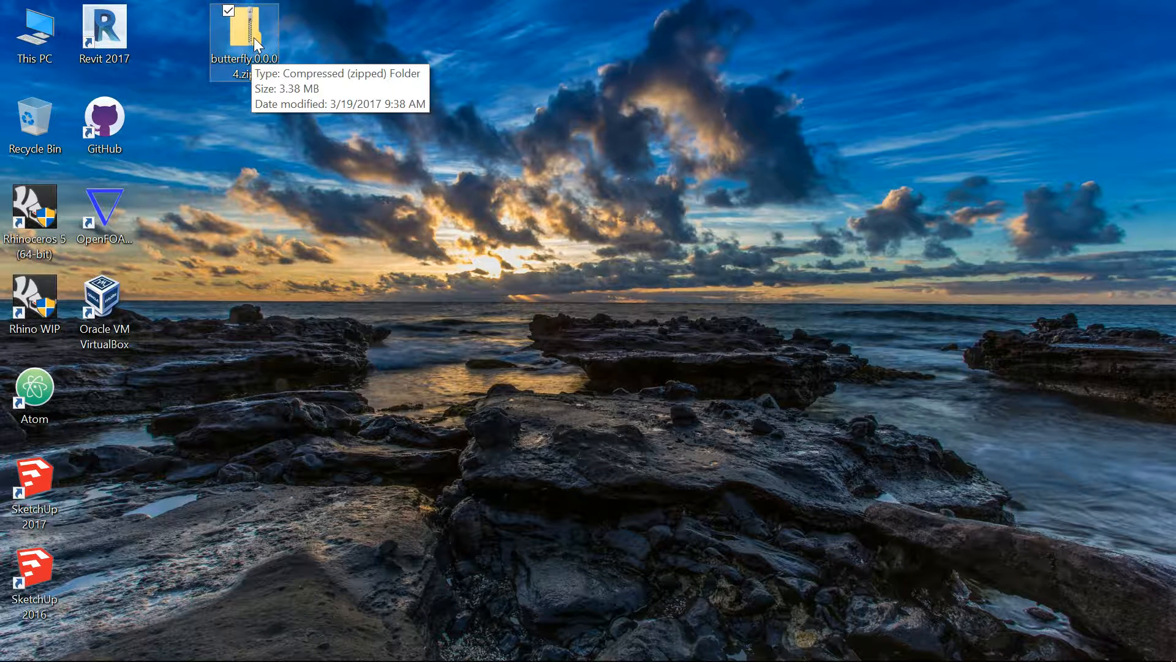
double_click(244, 34)
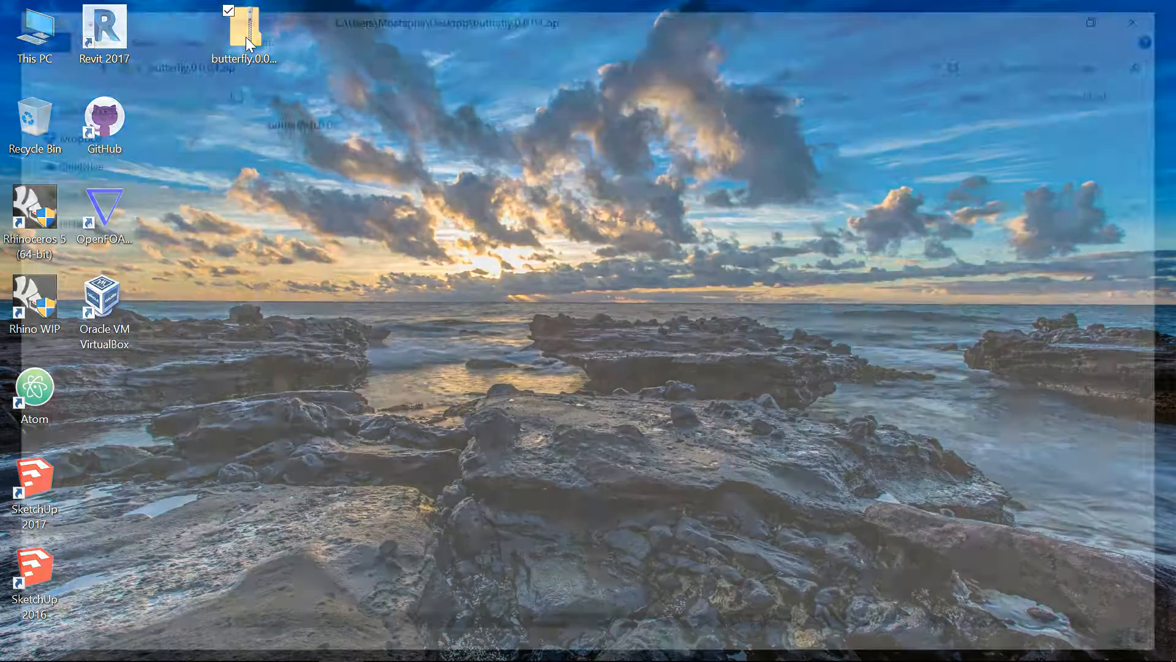
double_click(244, 30)
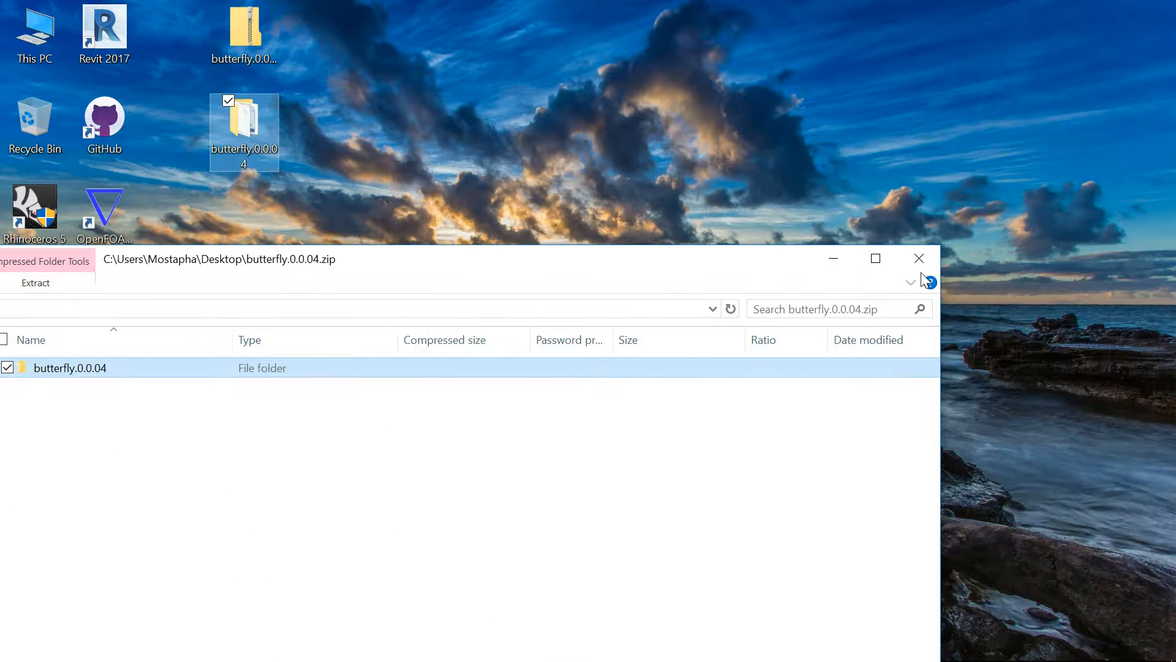
left_click(919, 258)
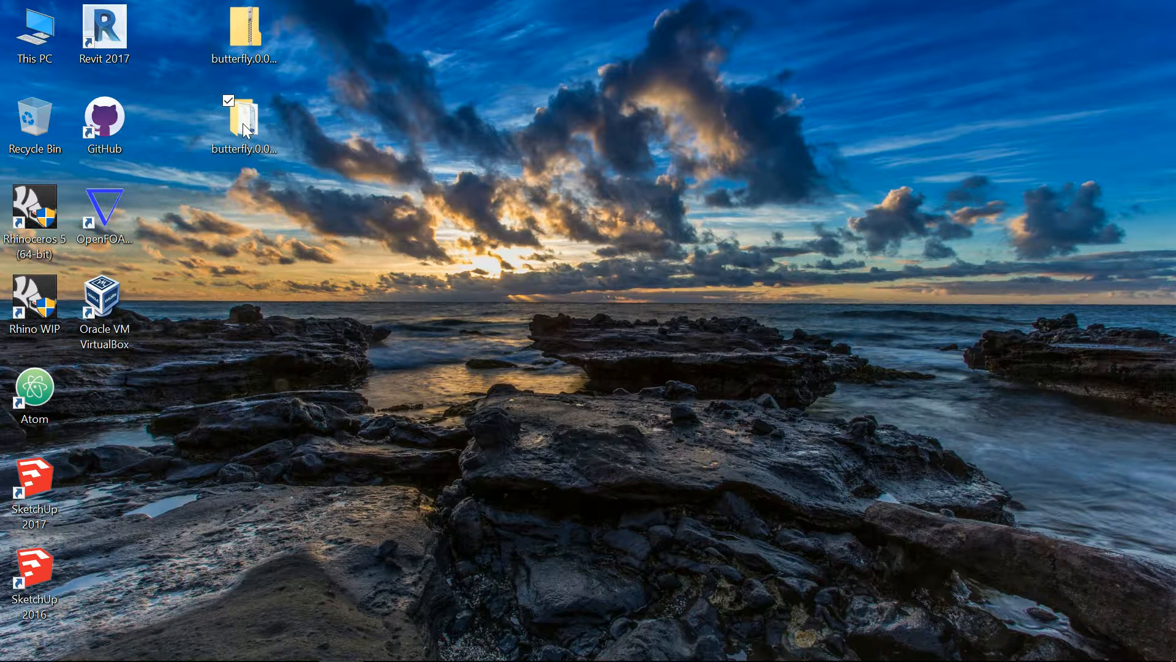
double_click(244, 120)
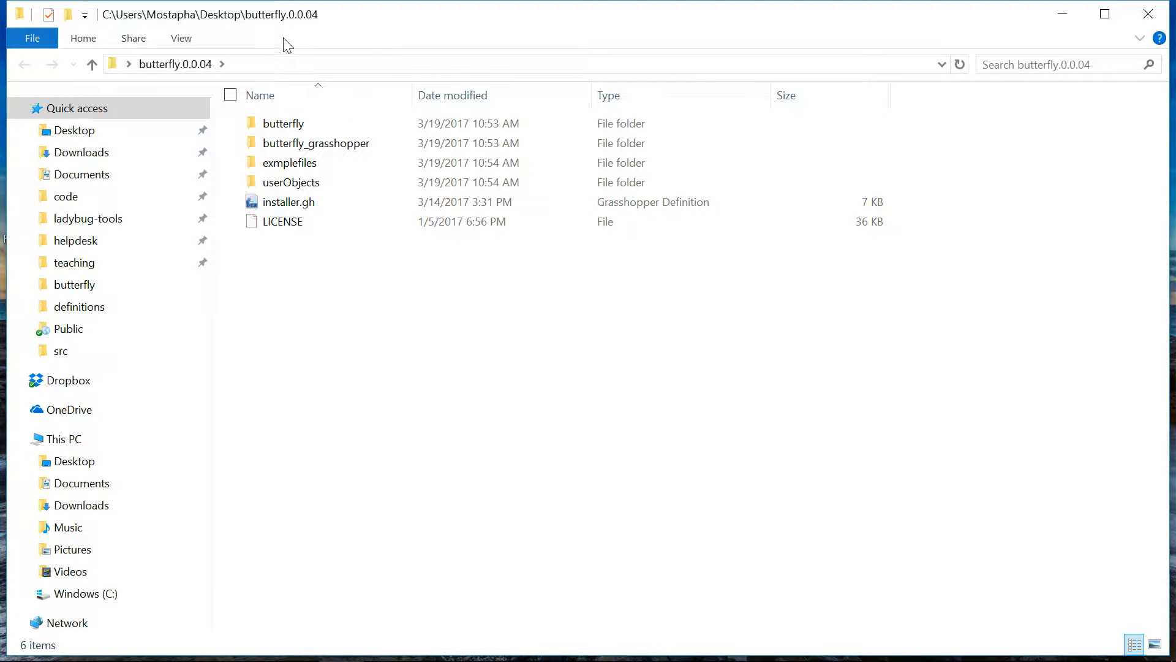
left_click(283, 123)
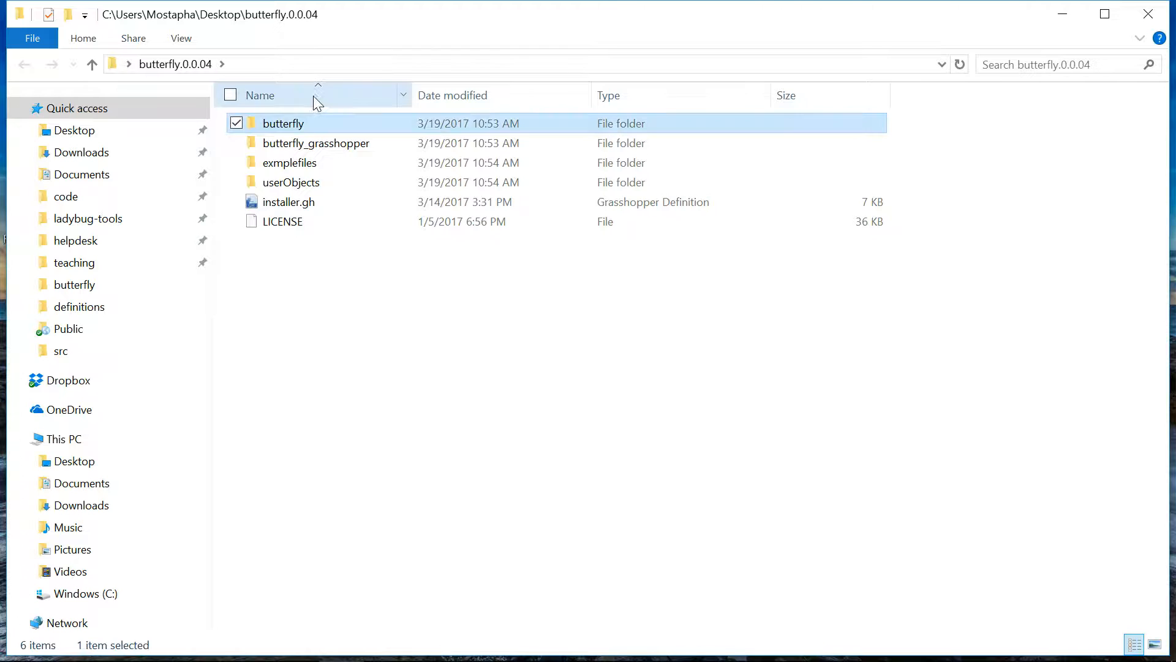
left_click(288, 201)
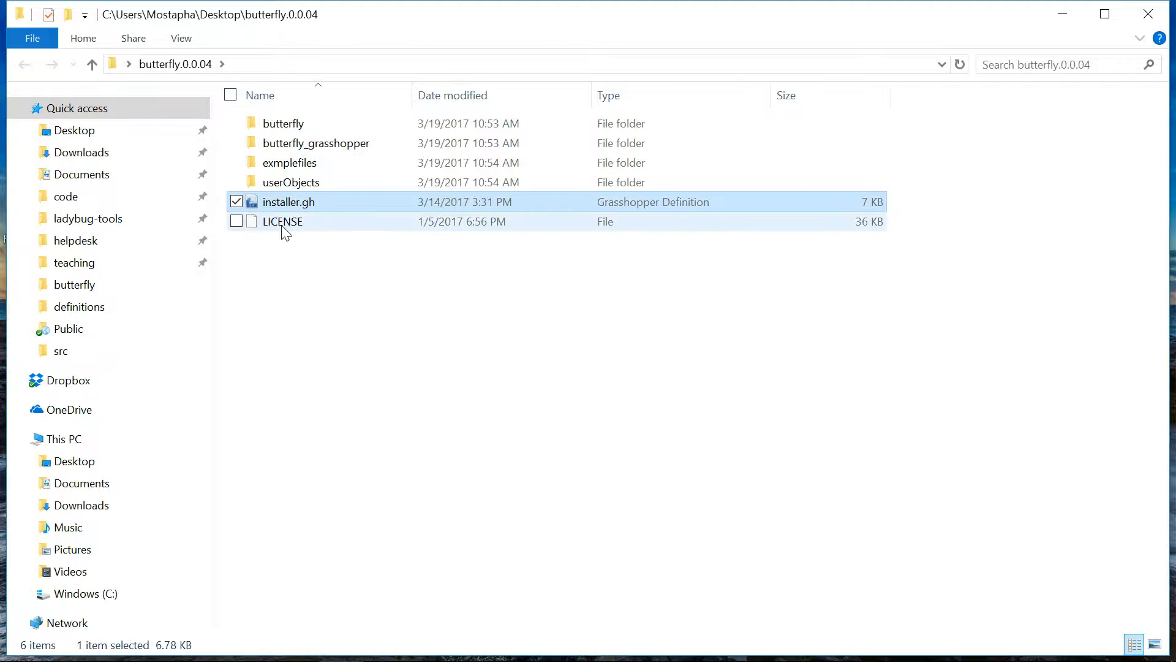
left_click(282, 222)
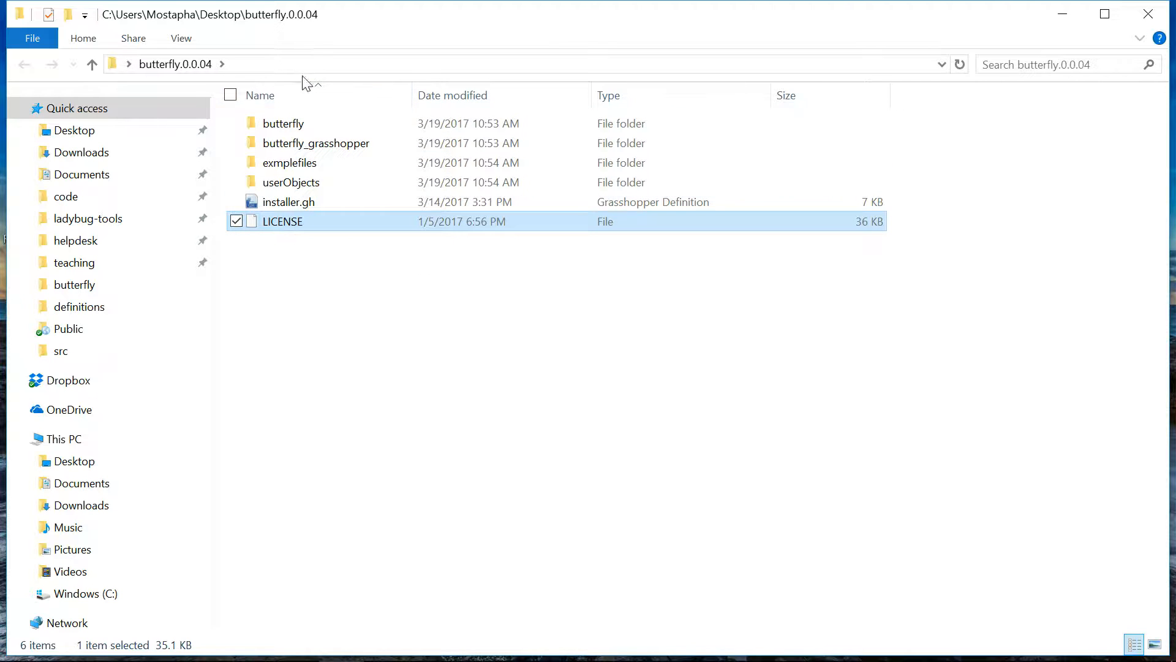
mouse_move(315, 162)
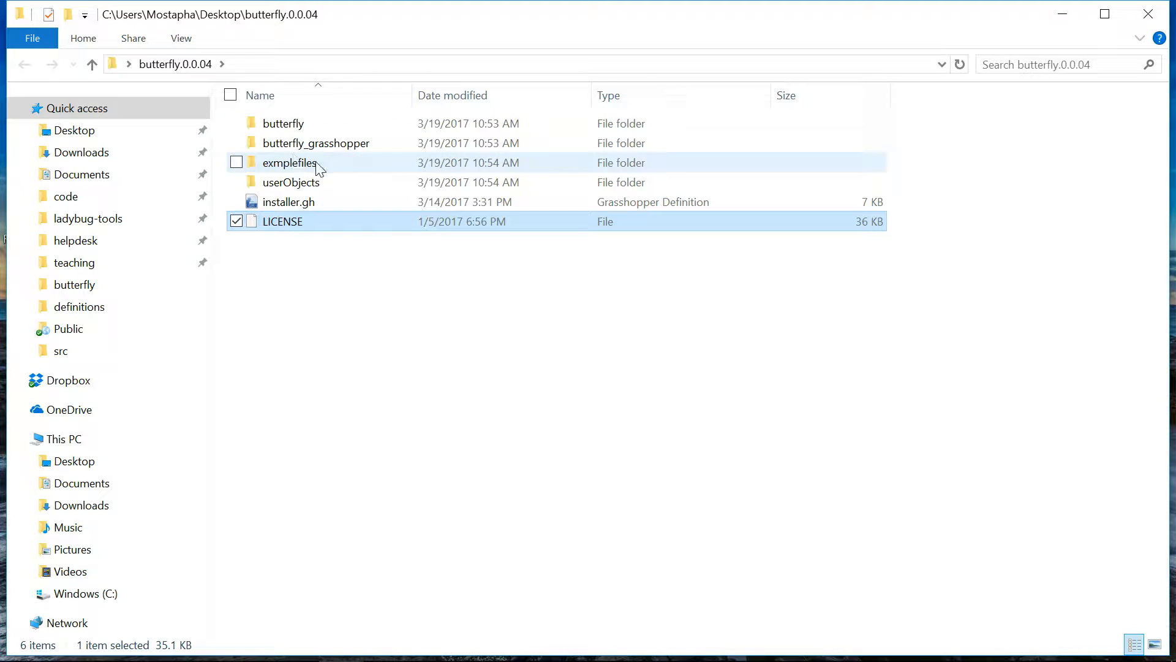
mouse_move(283, 123)
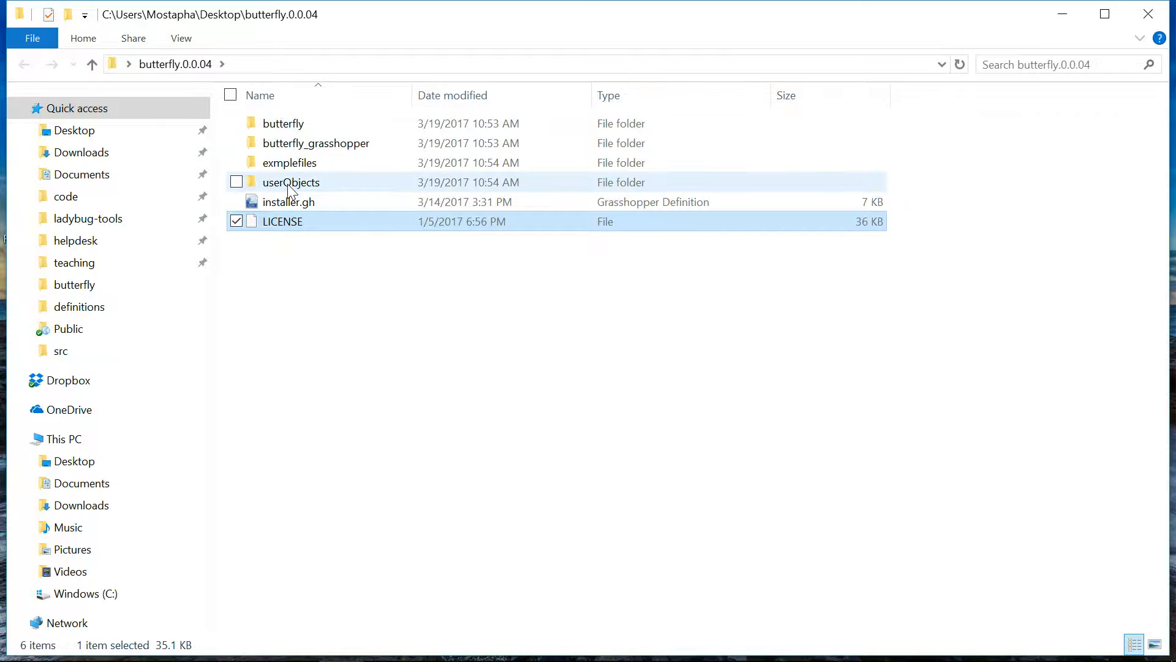
double_click(289, 162)
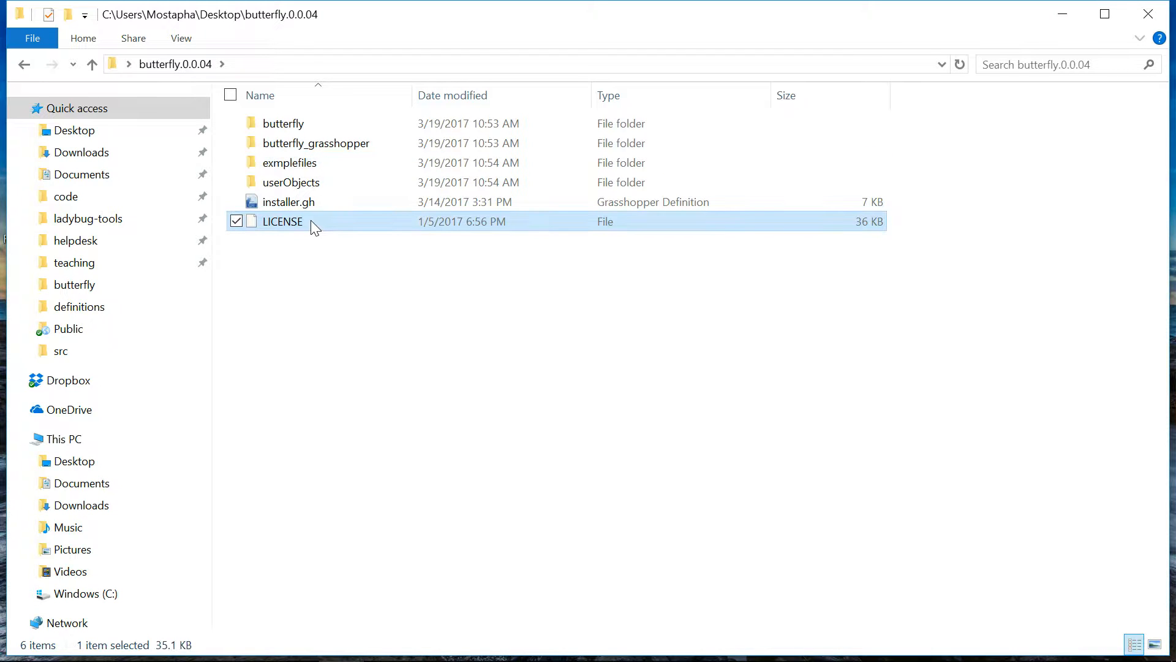
mouse_move(289, 201)
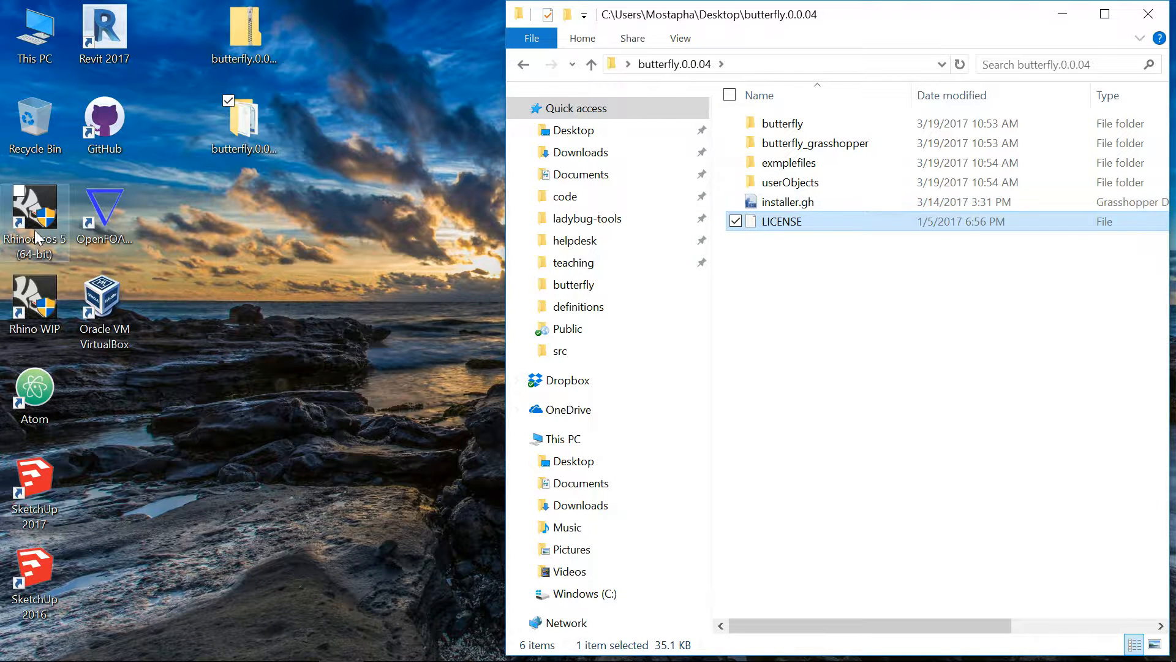
mouse_move(34, 210)
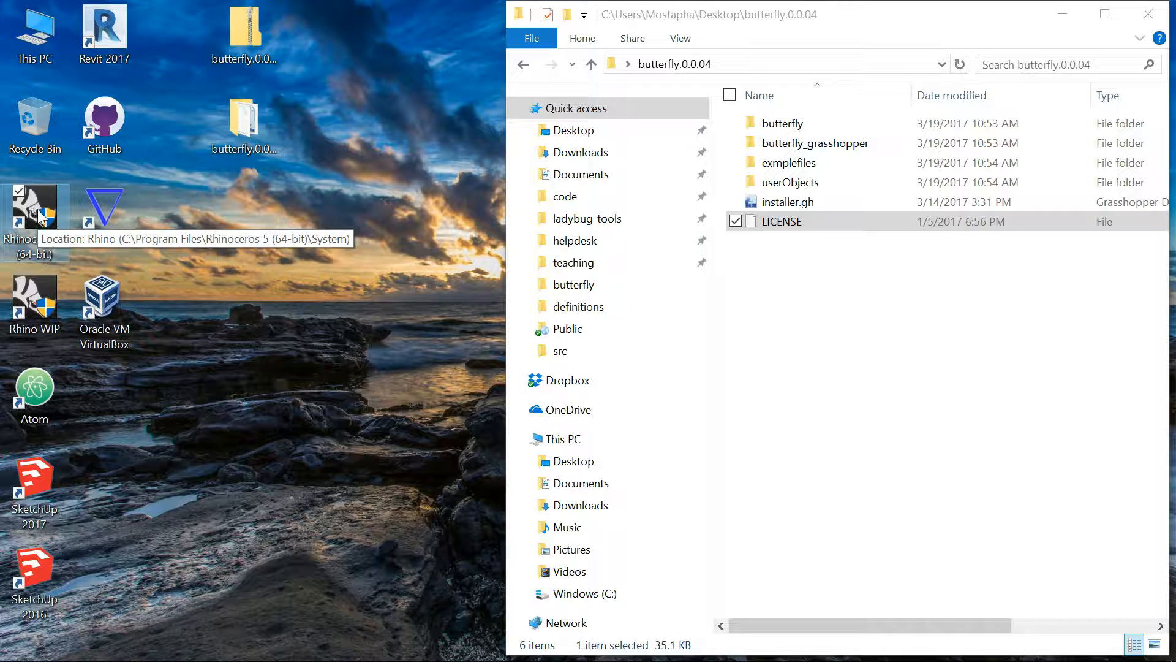
Launch Rhinoceros 5 from its desktop shortcut
right_click(34, 206)
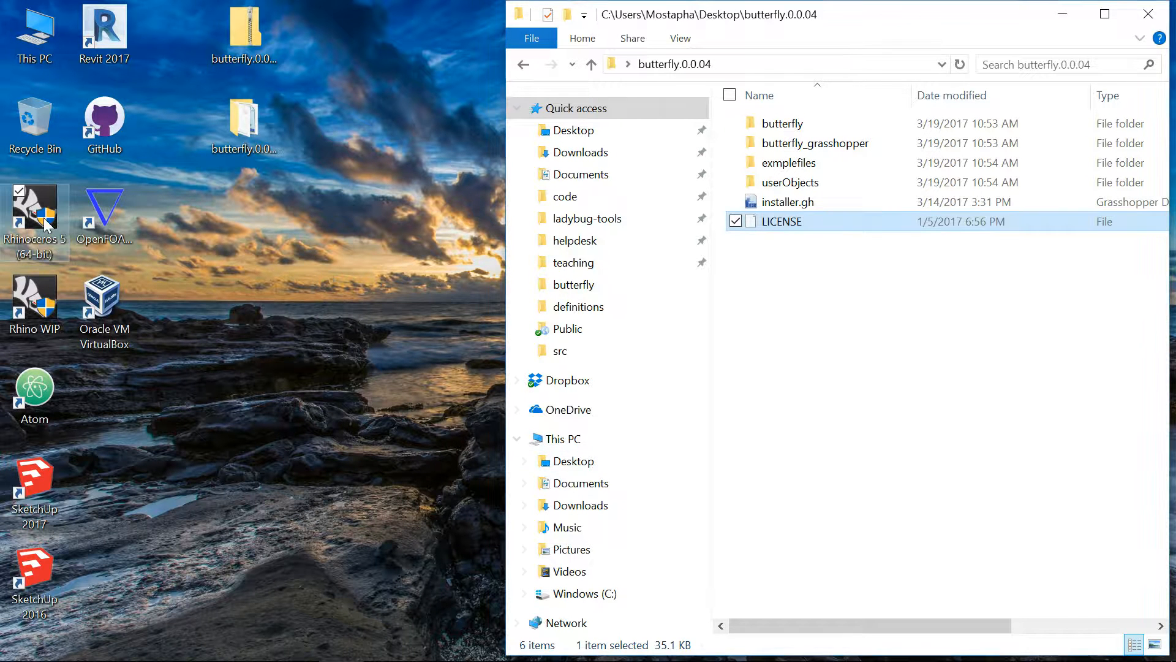
double_click(33, 214)
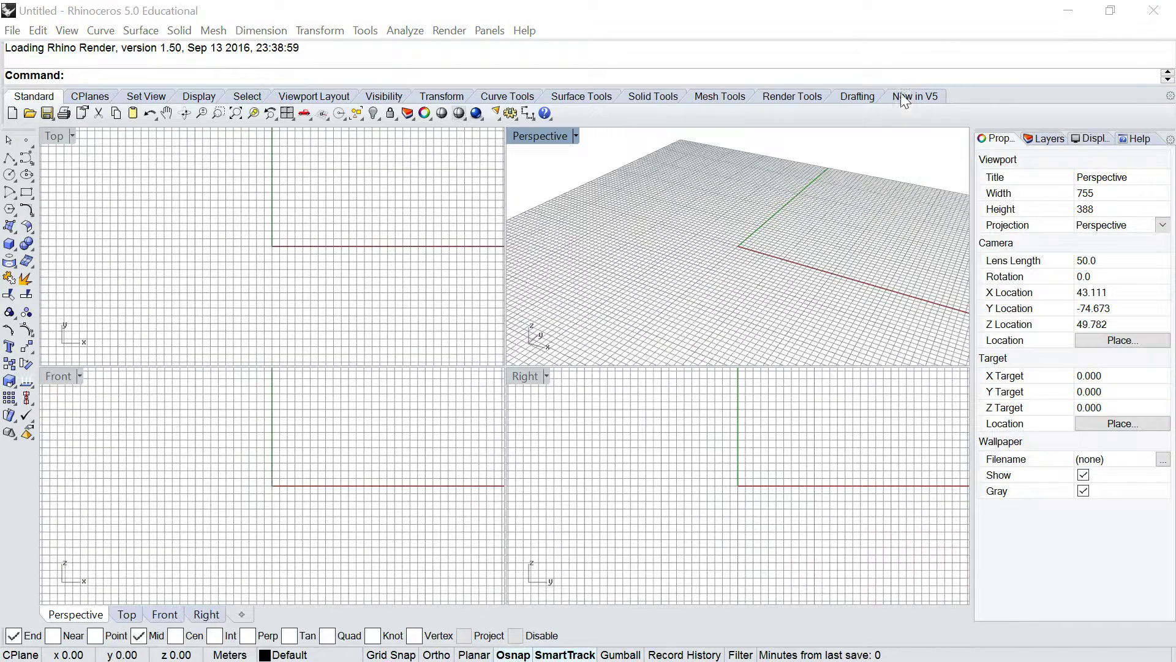
Maximize the Perspective viewport and run the Grasshopper command
double_click(539, 136)
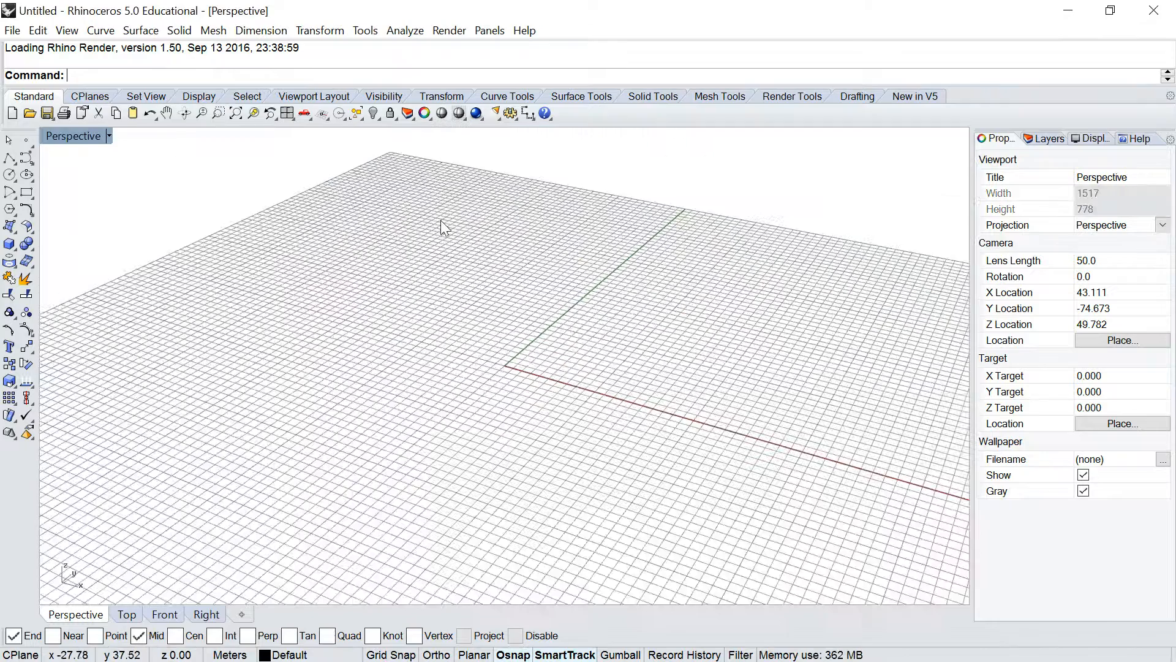
type("Grasshopper")
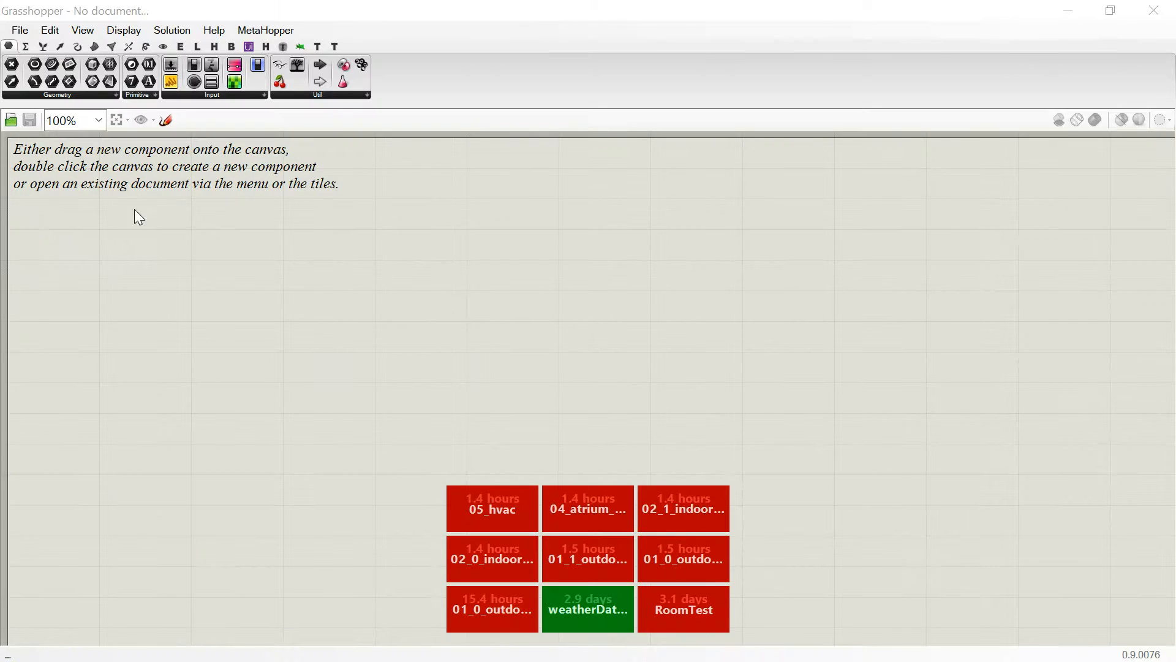
Open installer.gh from Desktop > butterfly.0.0.04 in Grasshopper
left_click(20, 30)
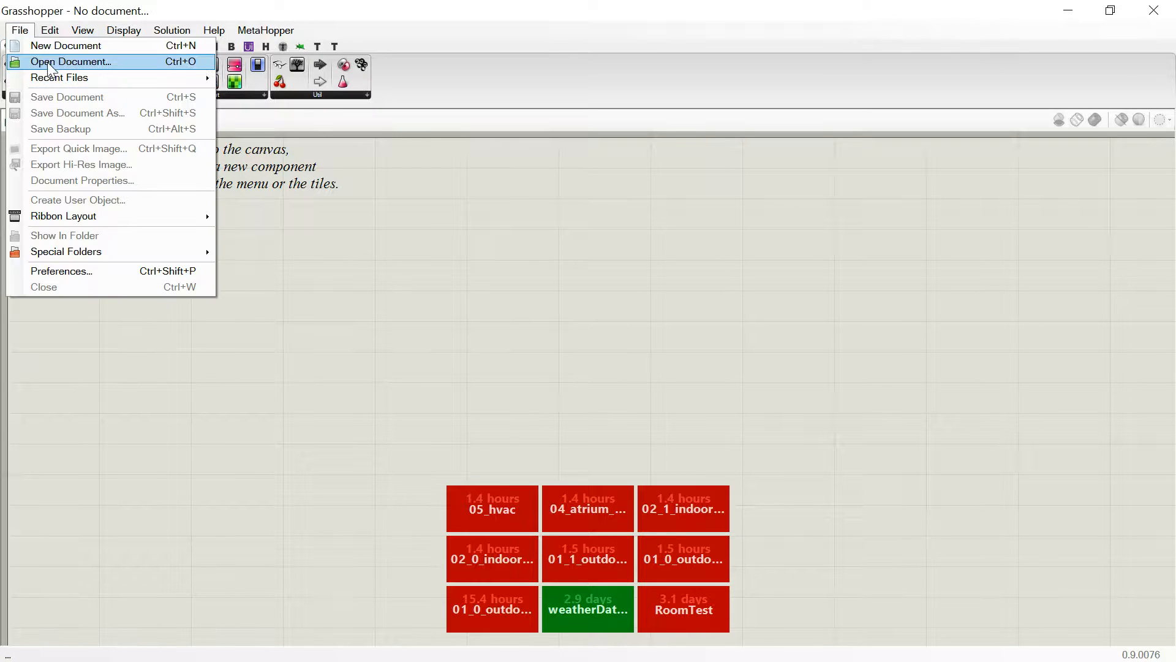
left_click(71, 61)
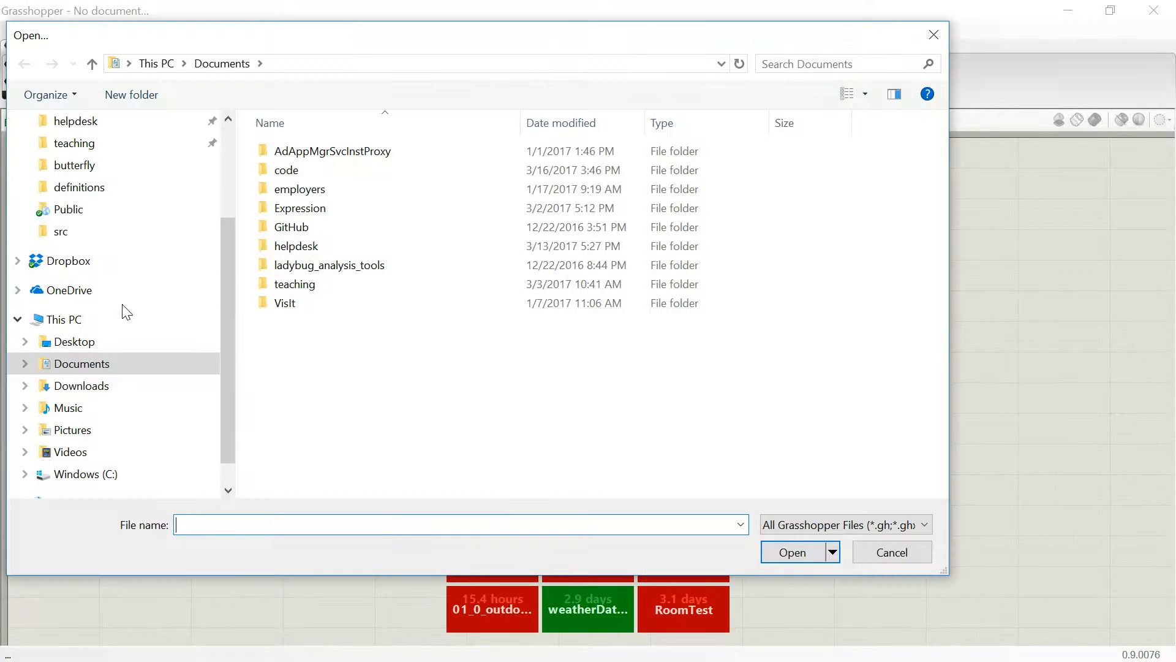
left_click(74, 341)
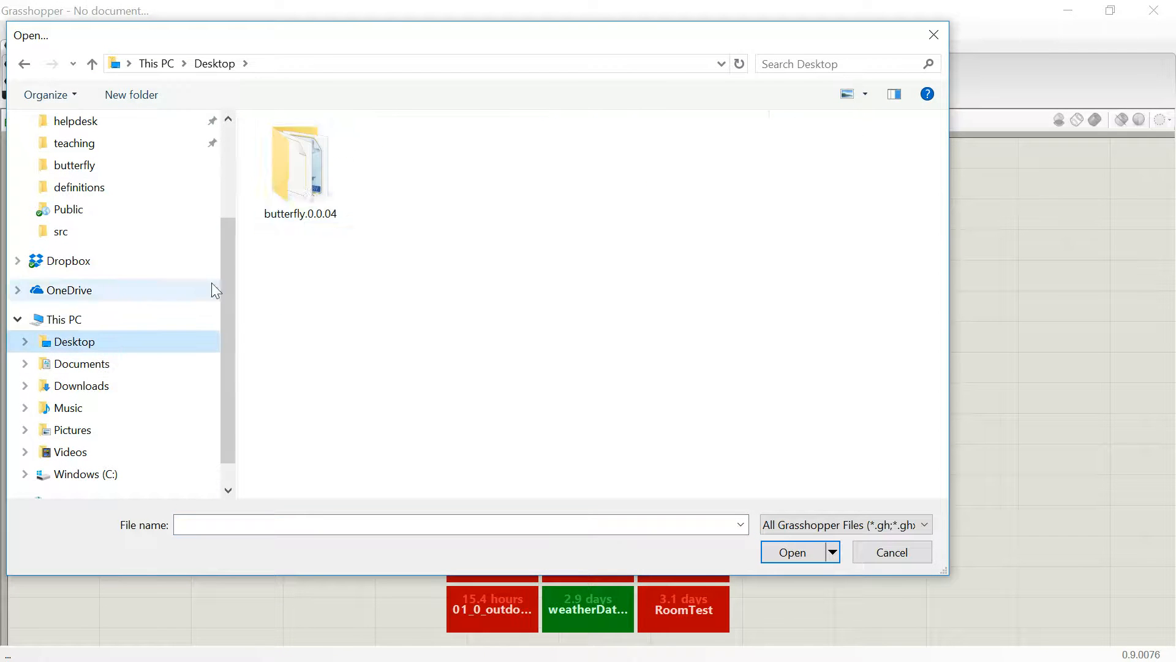
double_click(300, 161)
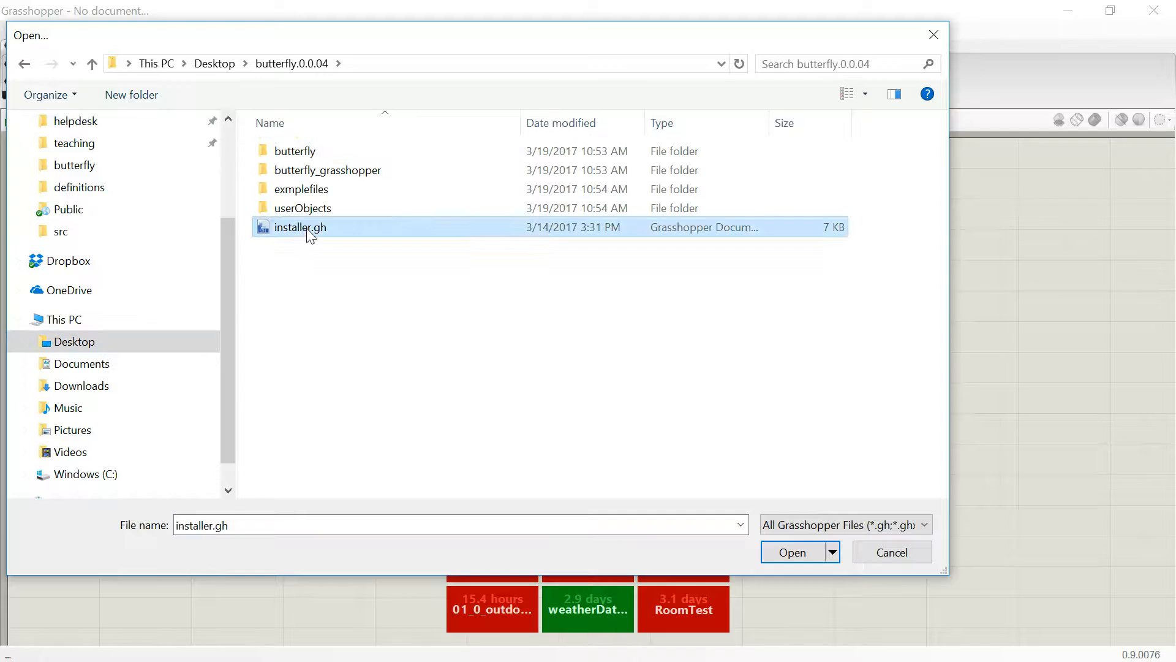
left_click(791, 552)
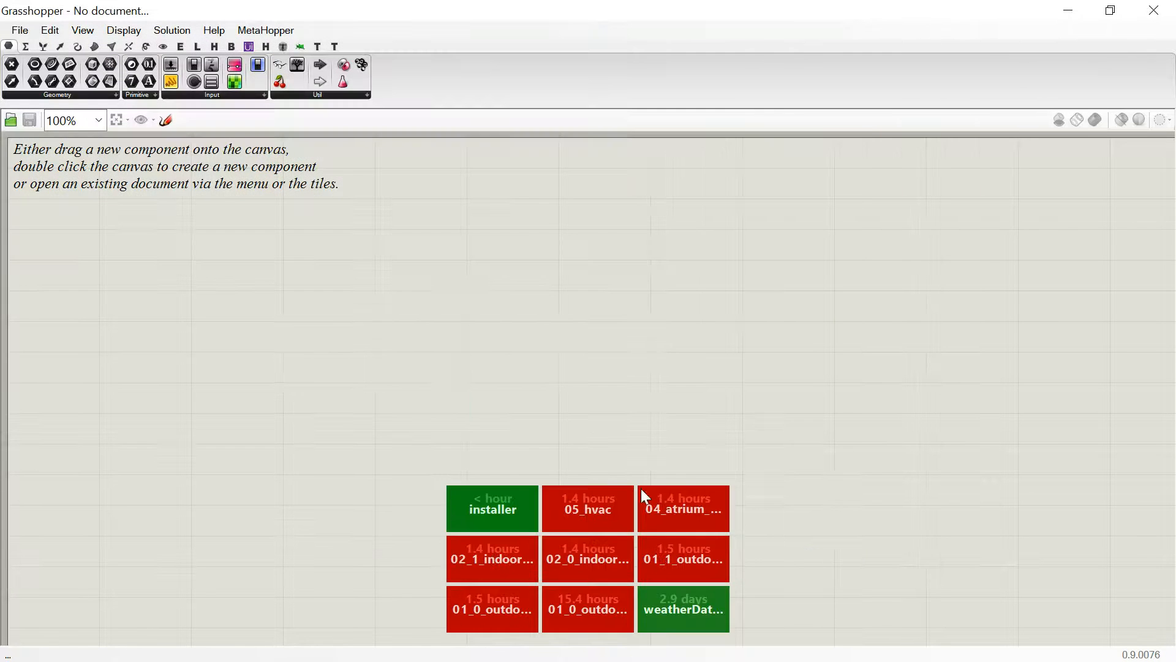
left_click(491, 508)
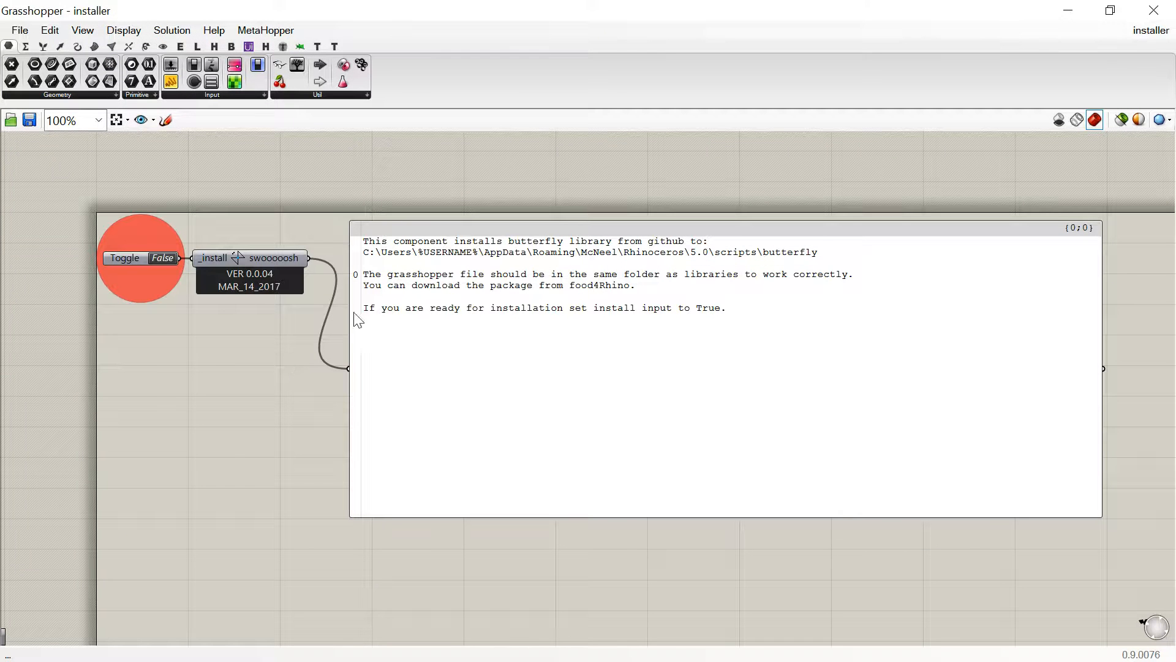
mouse_move(228, 285)
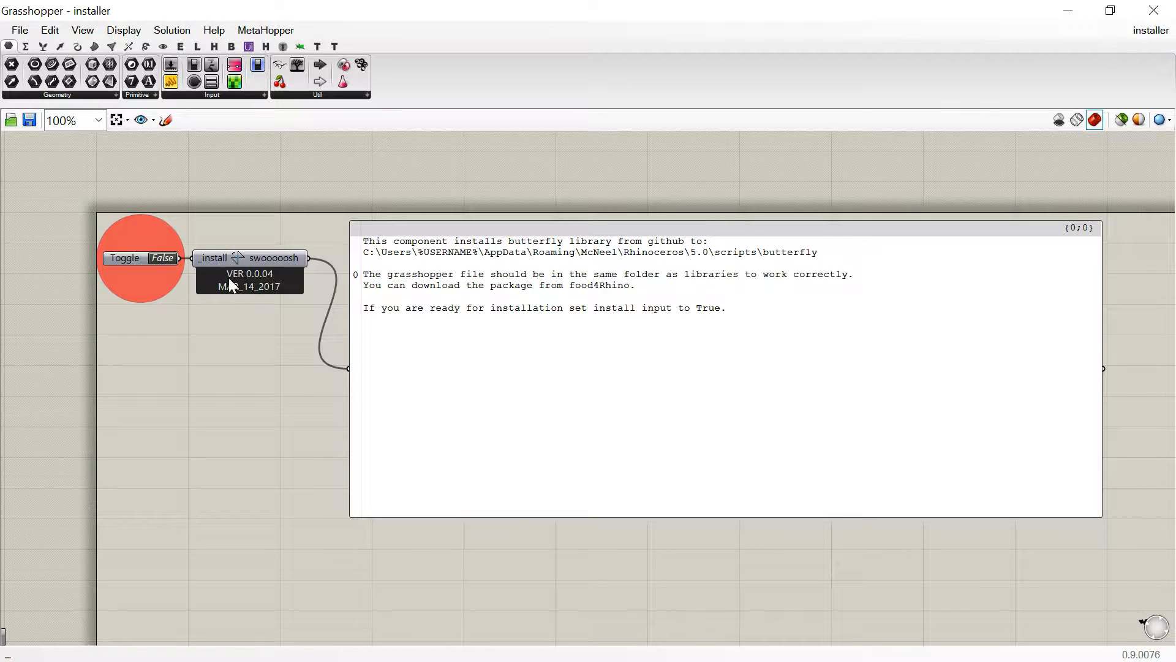
mouse_move(739, 234)
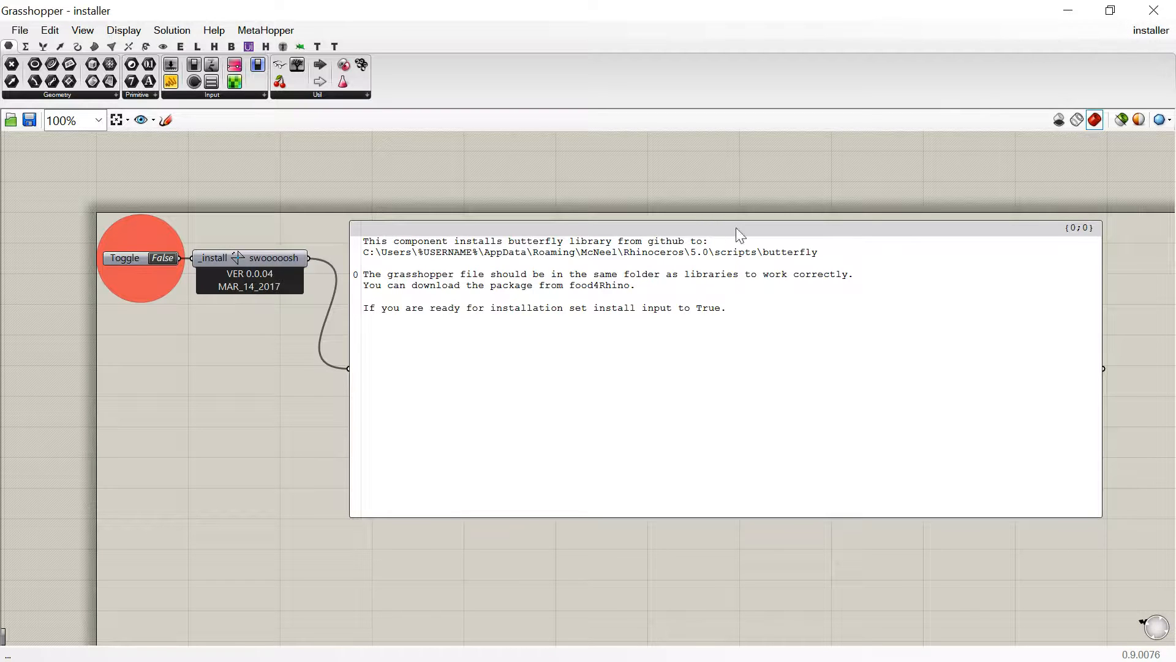
mouse_move(428, 256)
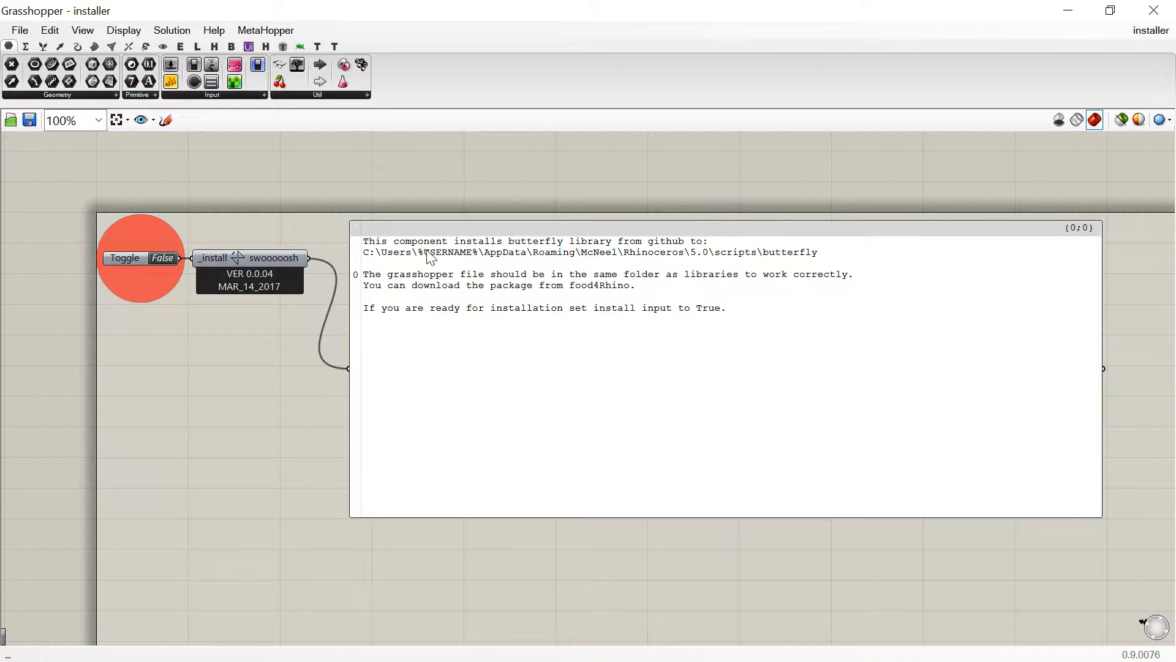
mouse_move(762, 247)
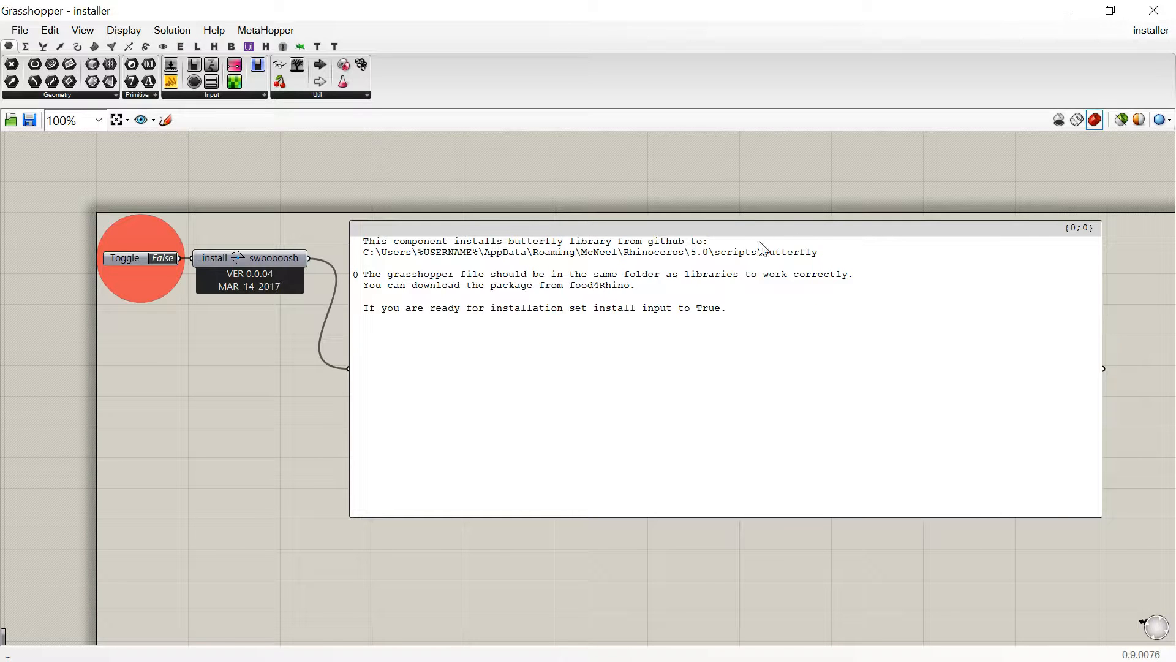
mouse_move(411, 397)
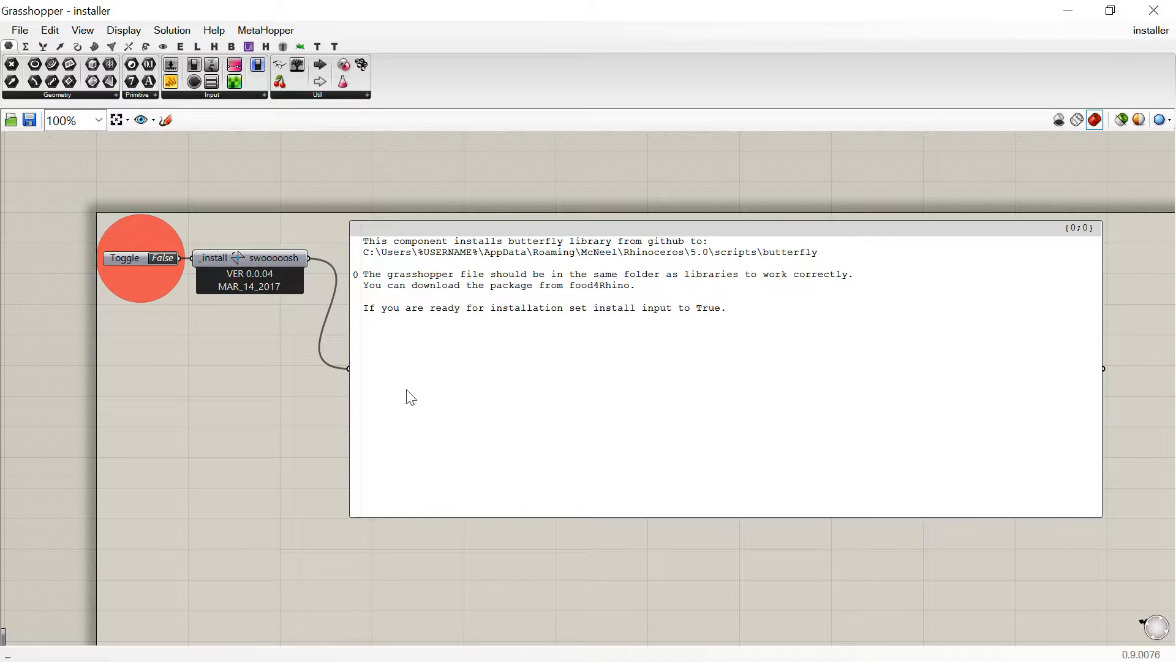
mouse_move(814, 259)
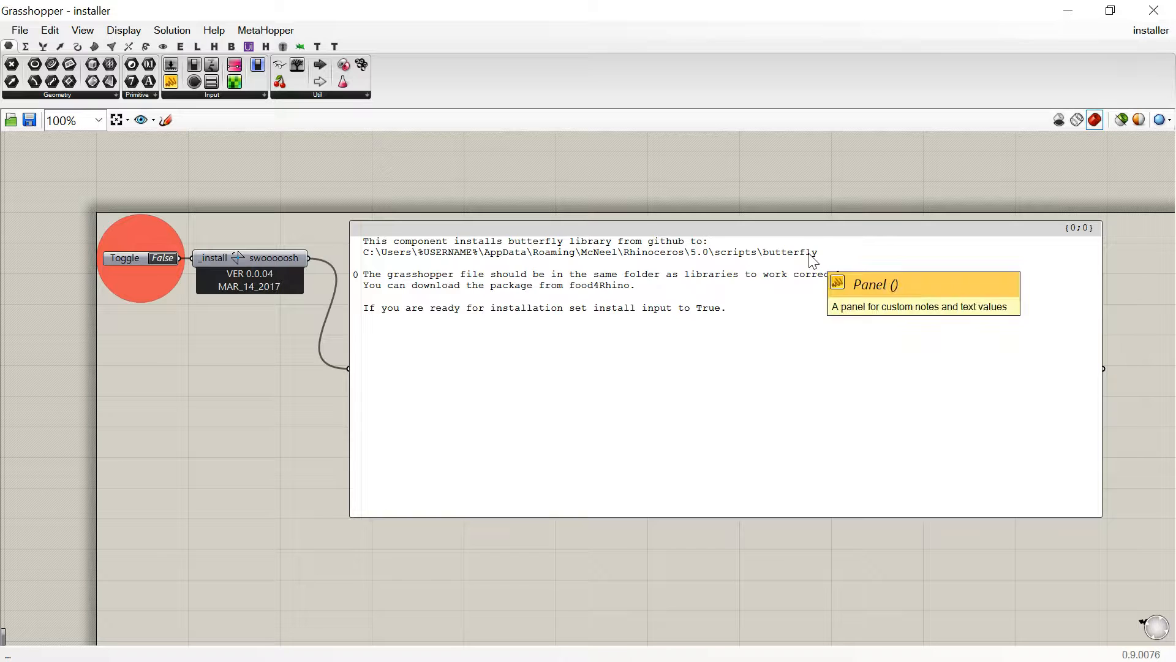
mouse_move(421, 293)
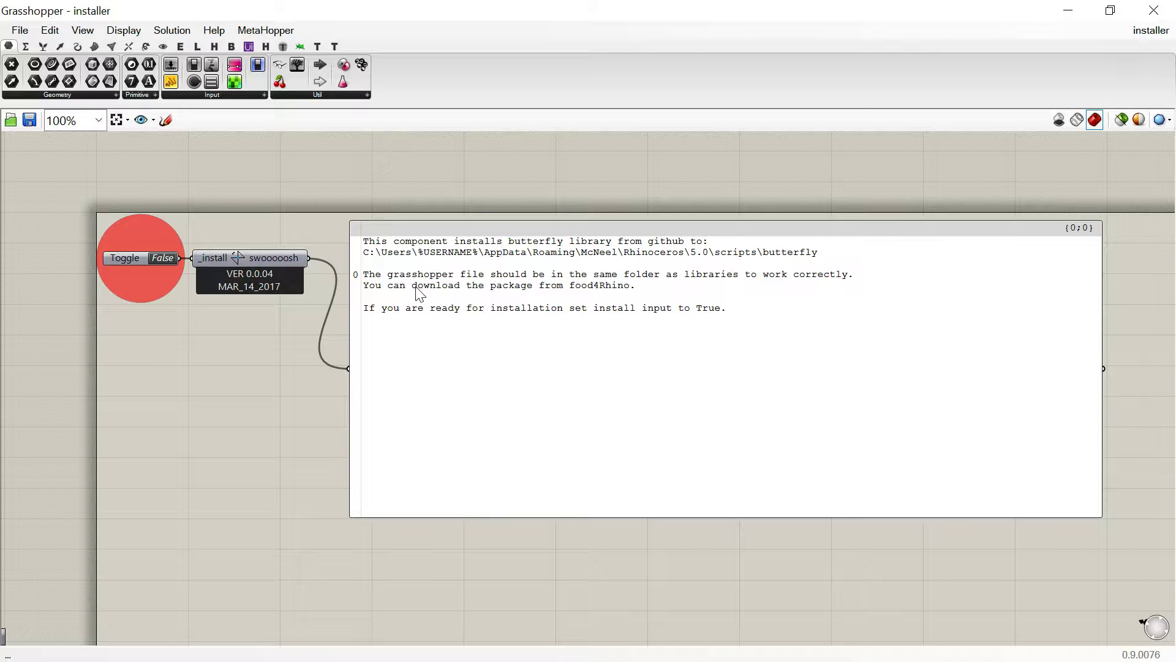
mouse_move(315, 318)
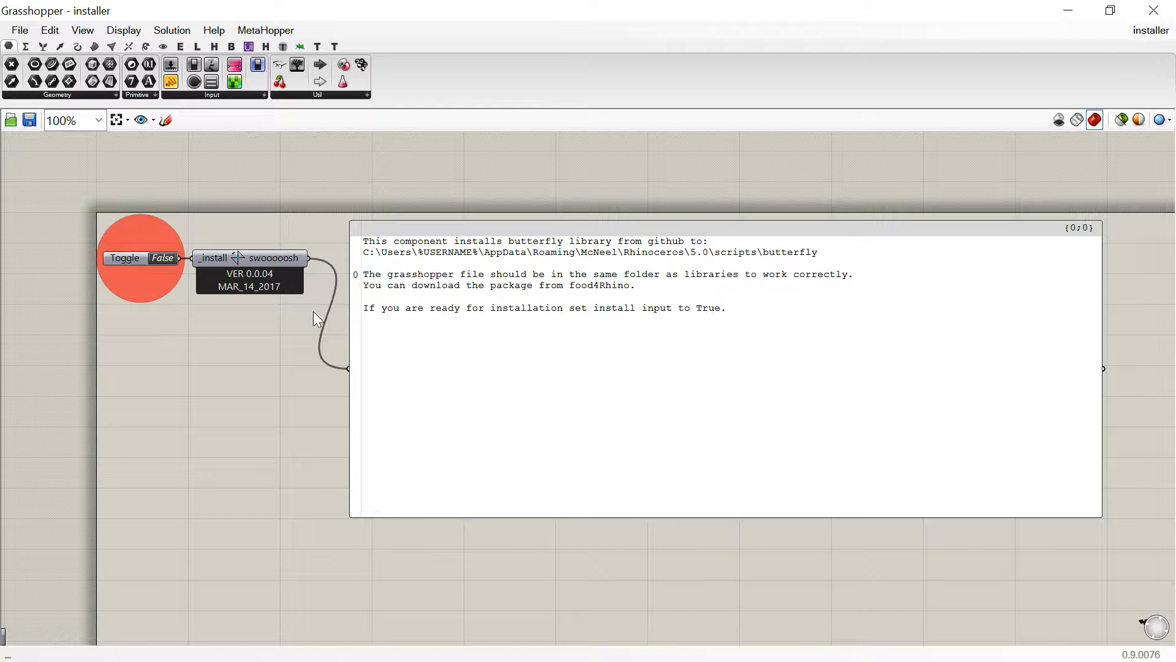
mouse_move(250, 248)
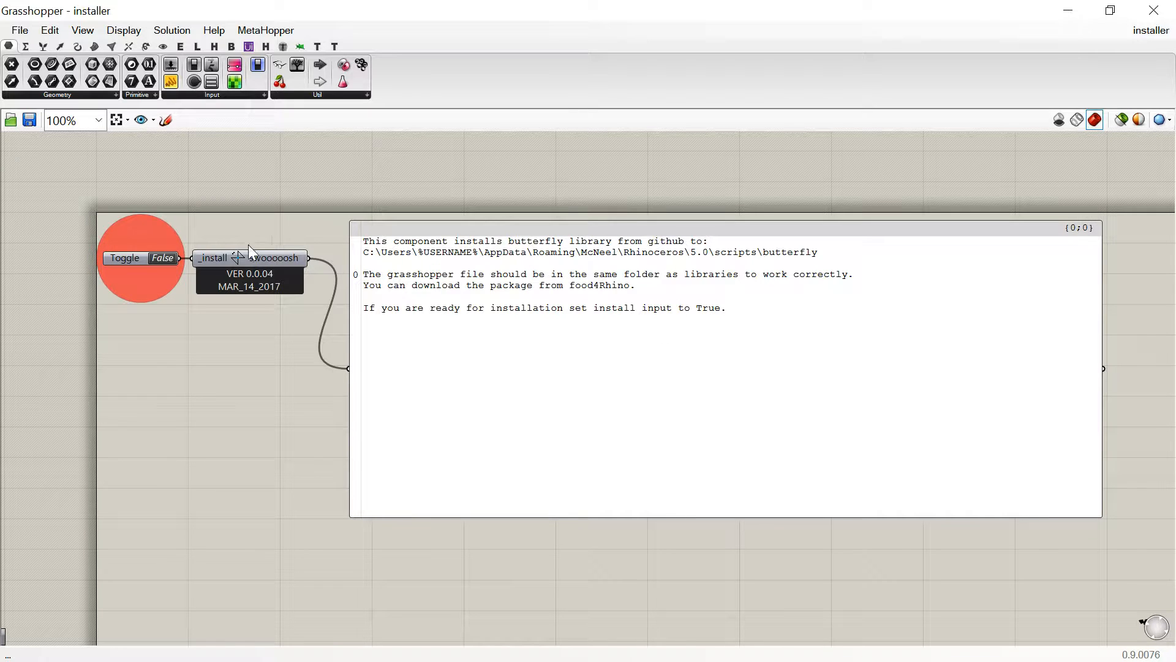
mouse_move(166, 263)
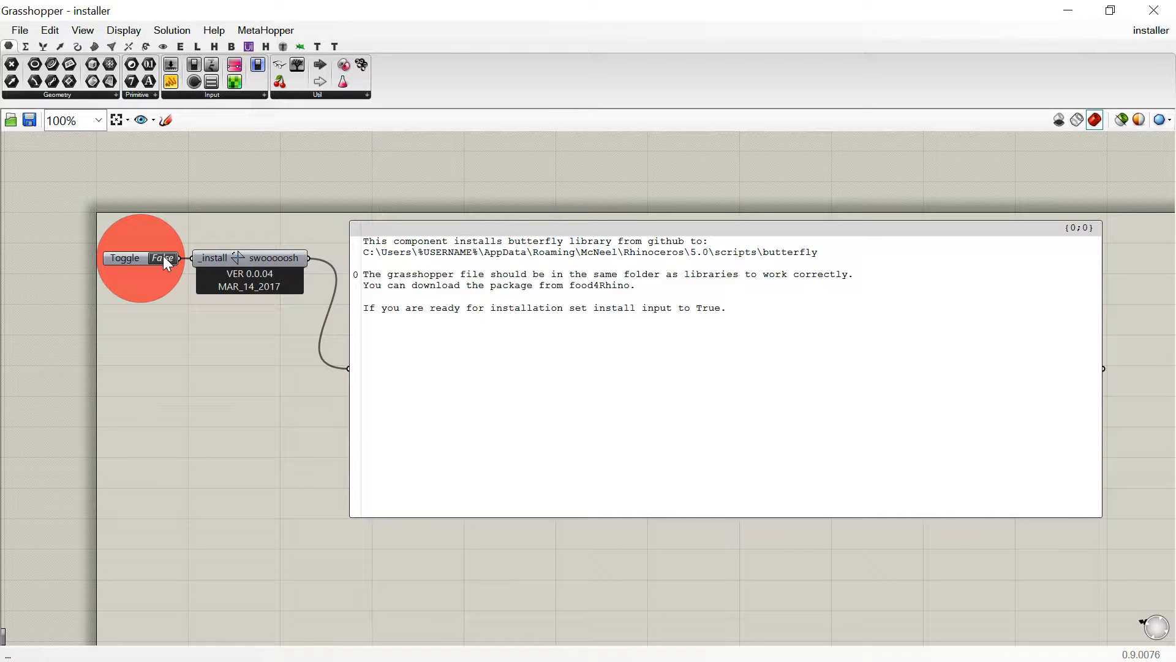
mouse_move(163, 259)
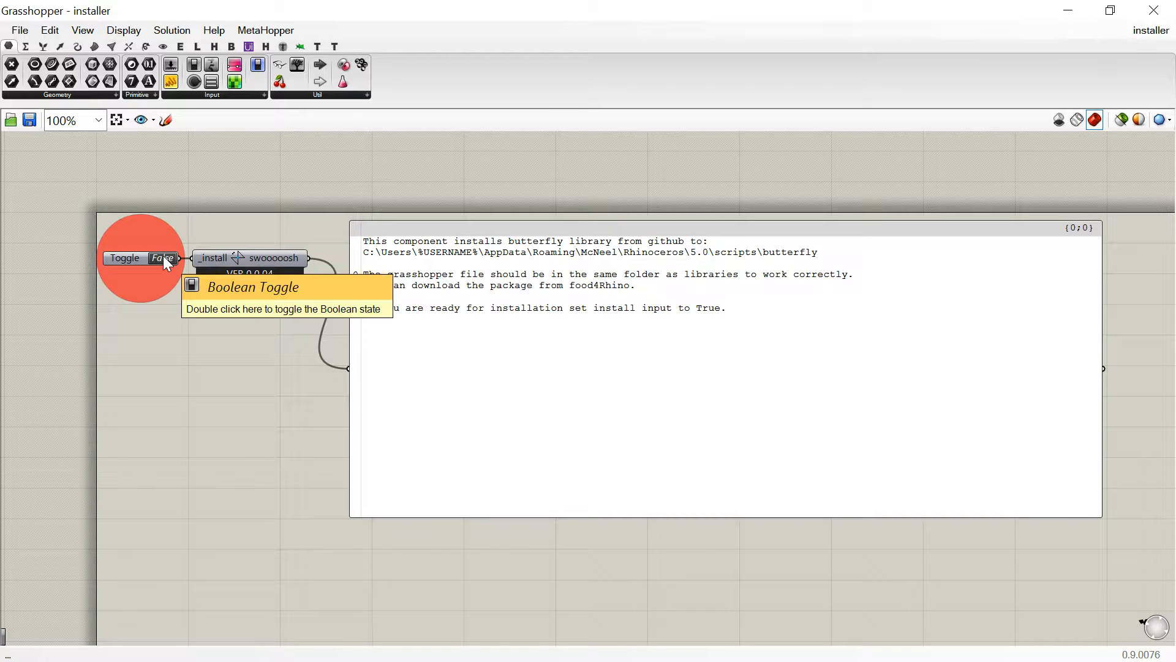
mouse_move(260, 287)
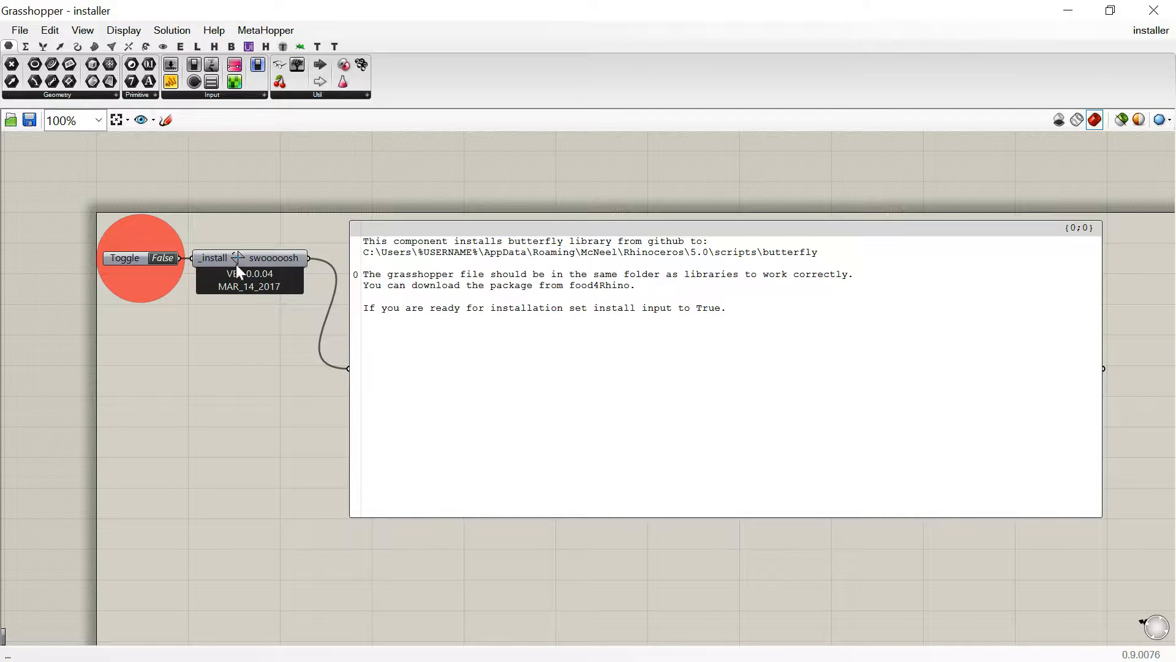
mouse_move(248, 258)
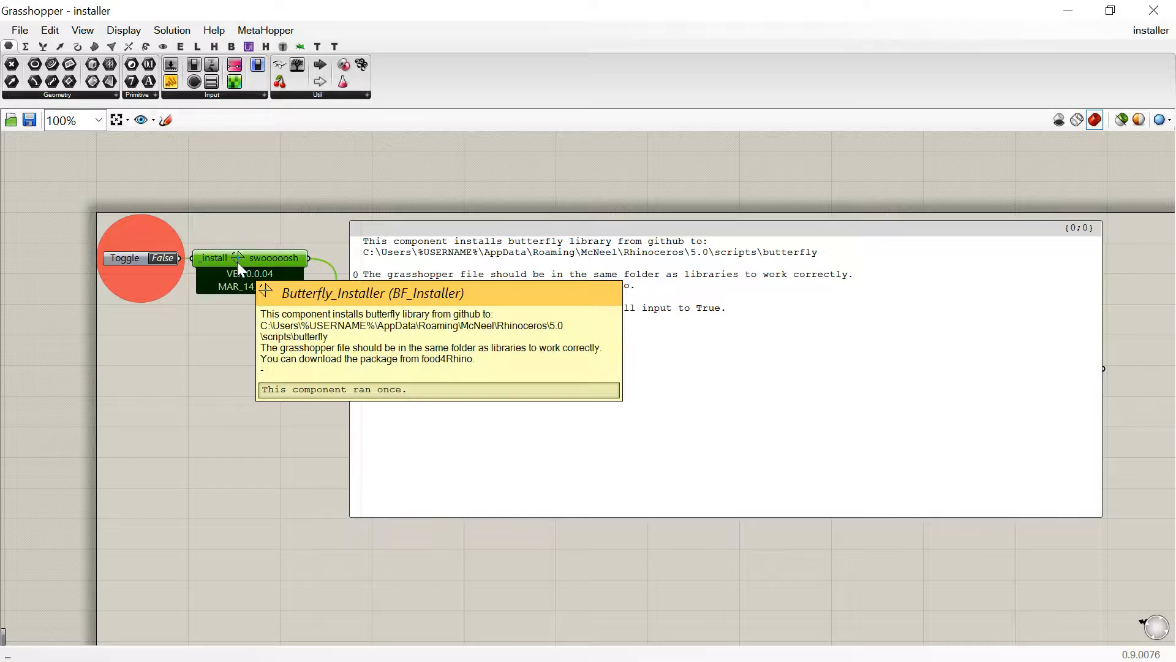
mouse_move(300, 218)
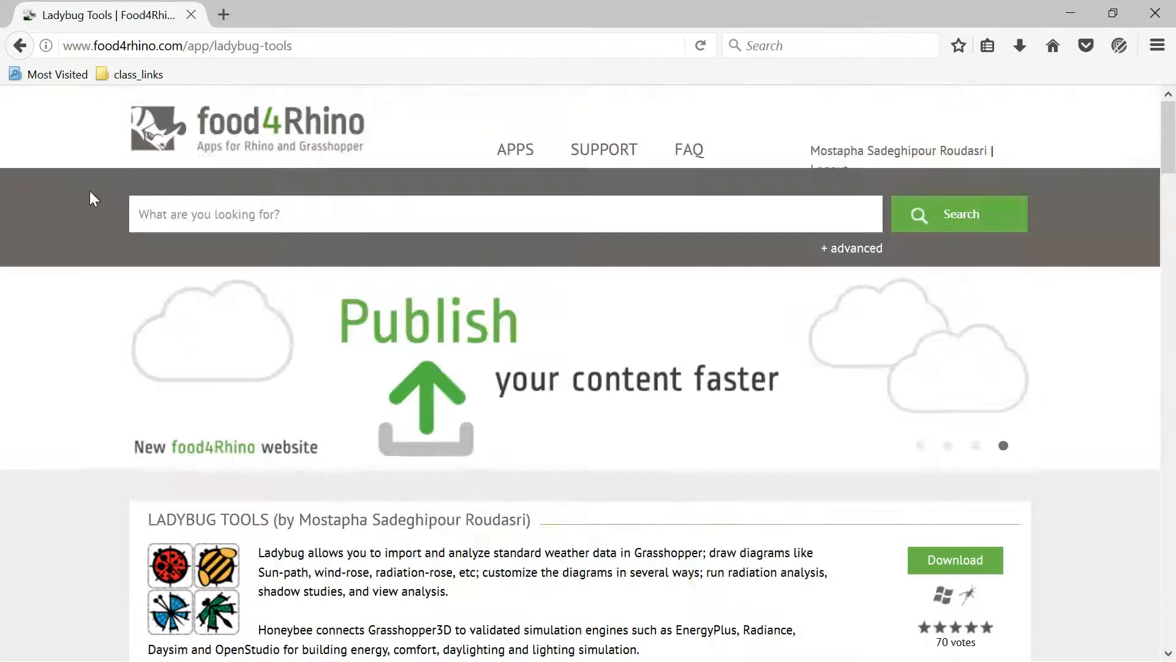
Search food4Rhino for 'ghpython' and scroll the results showing GhPython
type("g")
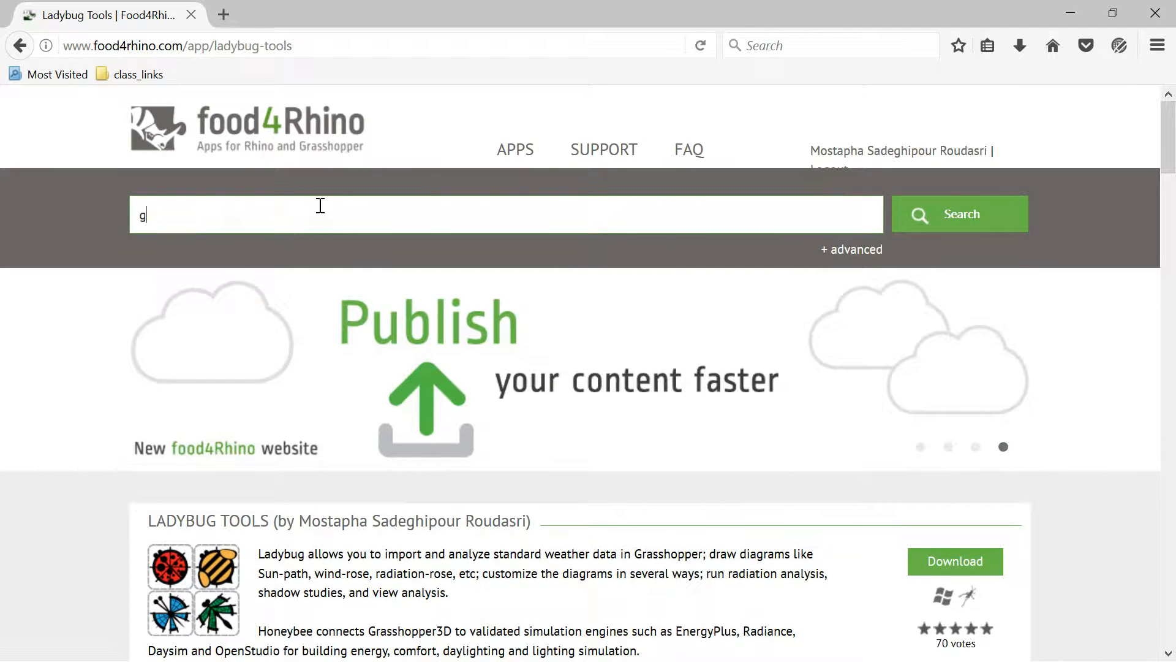
type("hpython")
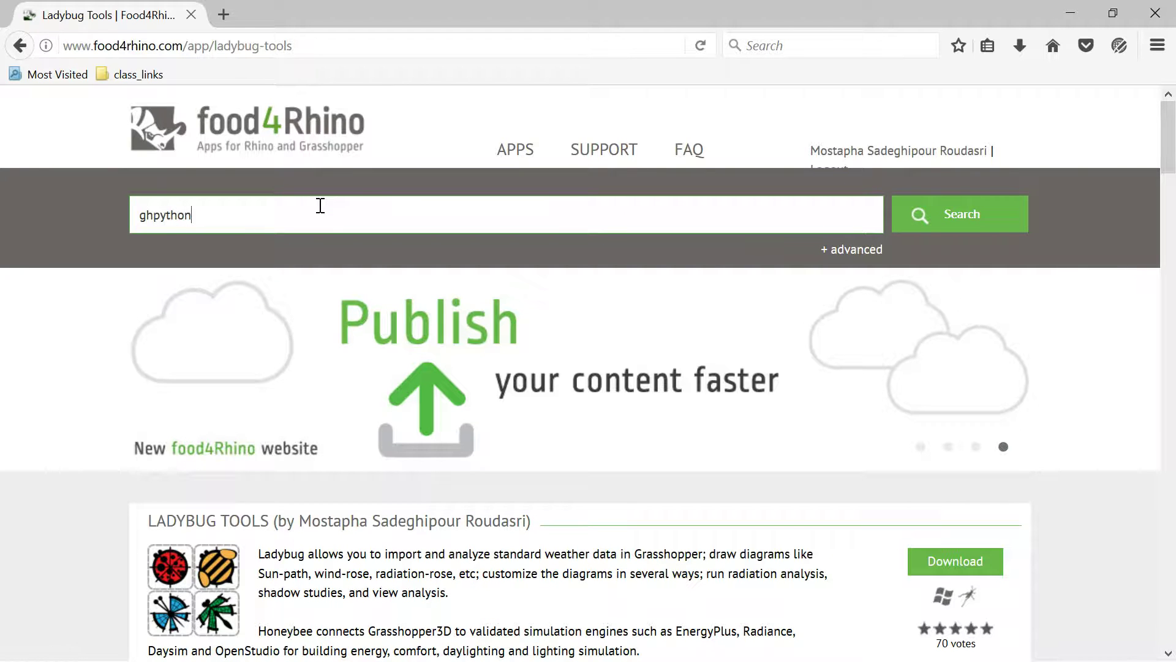
left_click(958, 214)
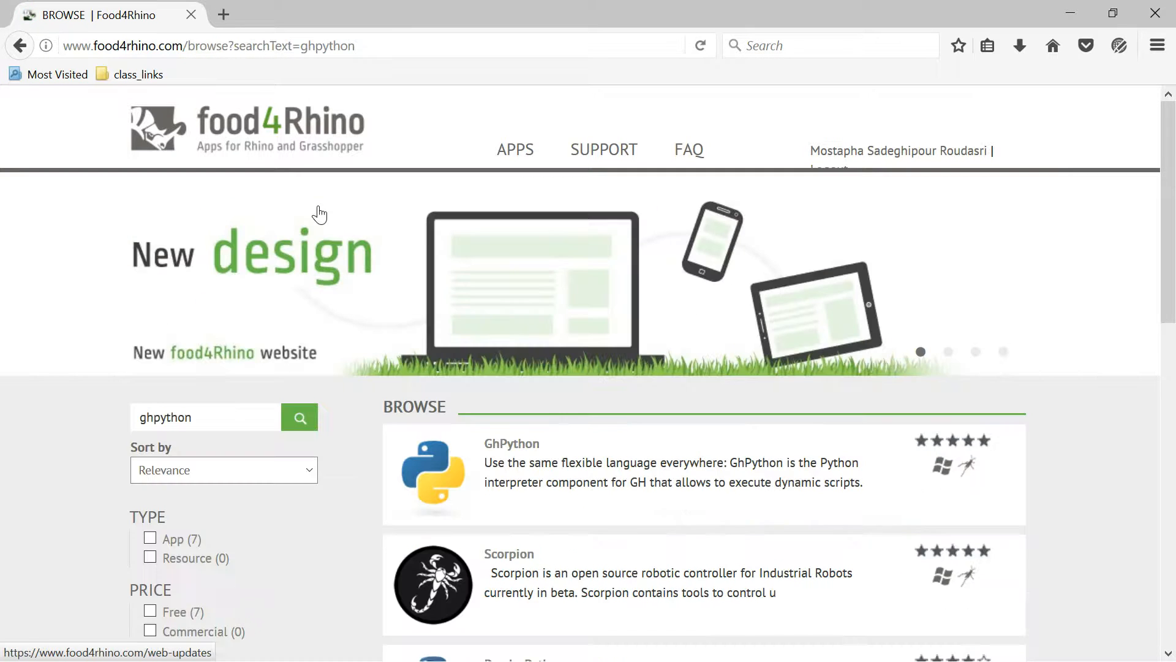
scroll("down", 3)
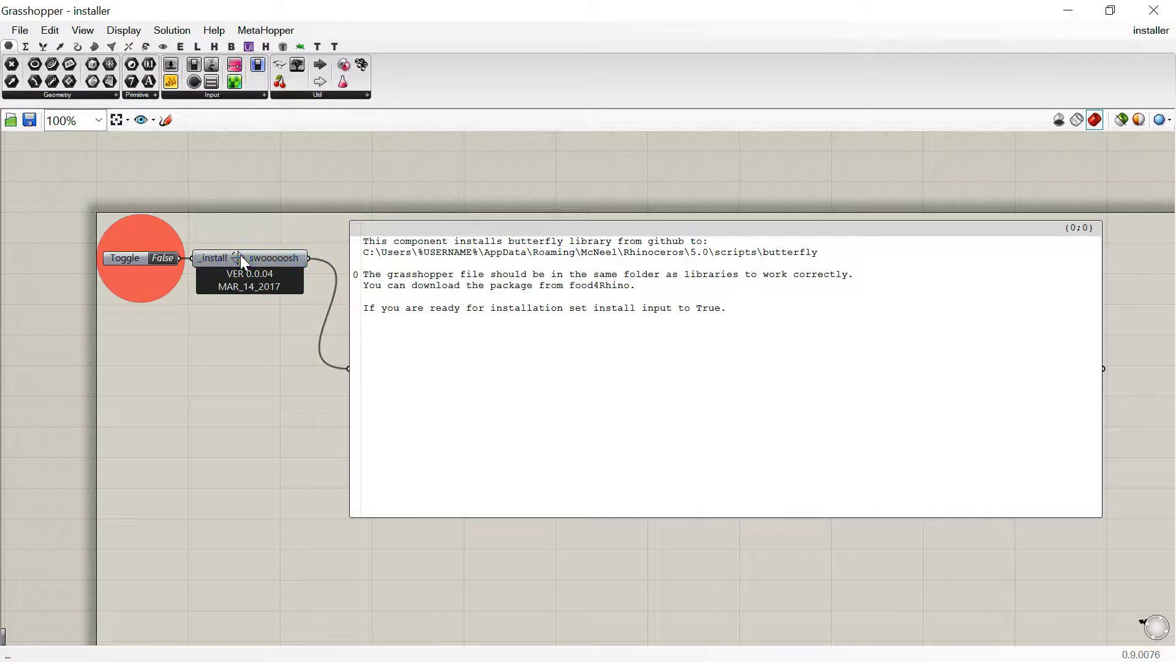
mouse_move(248, 258)
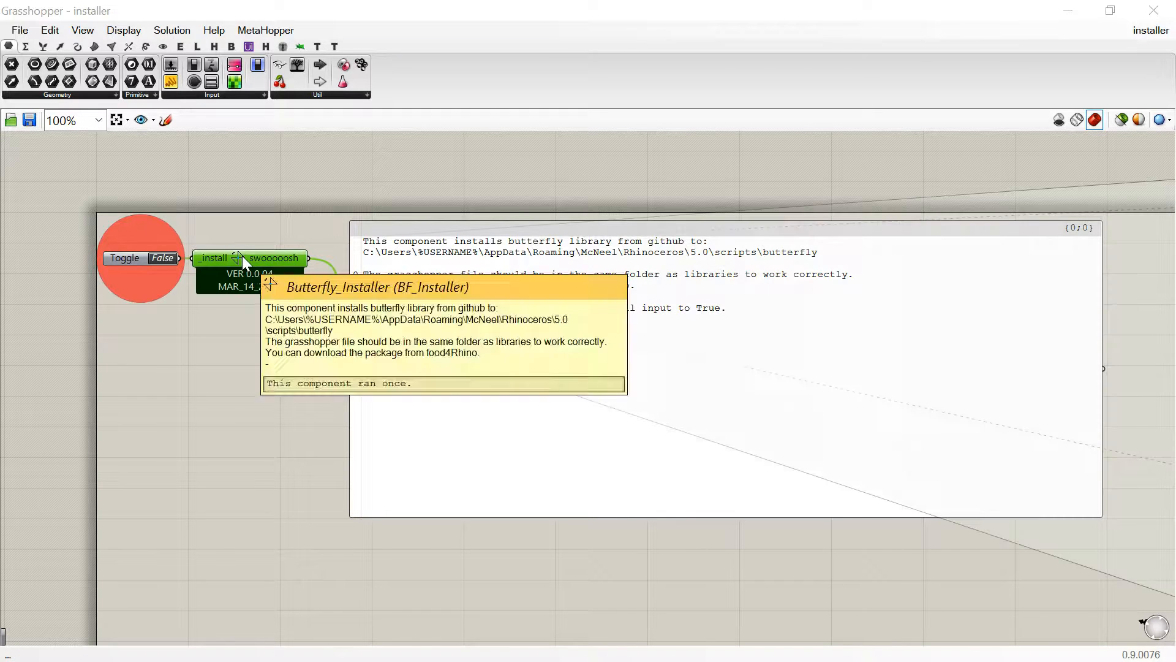
double_click(248, 257)
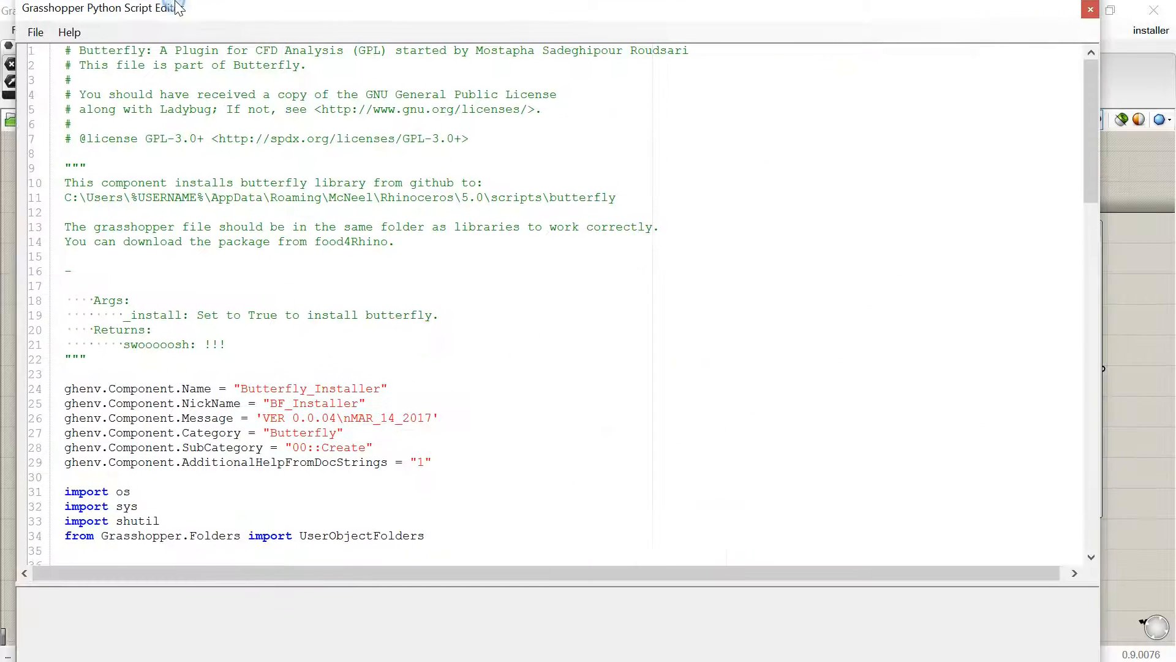
left_click(1110, 9)
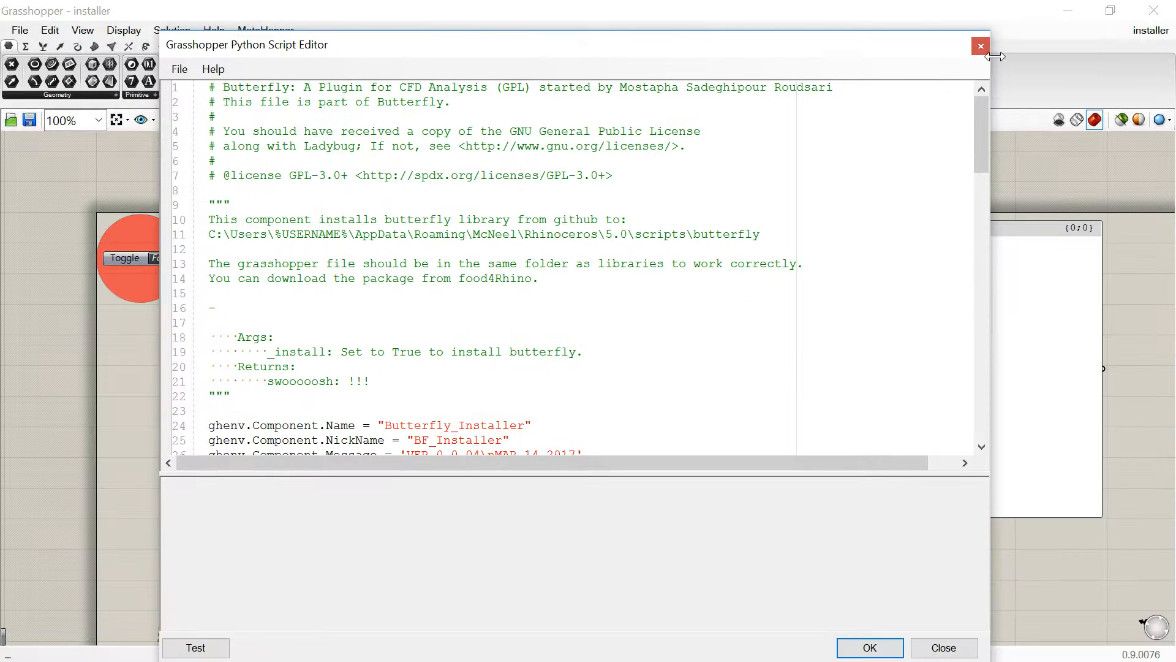
left_click(979, 46)
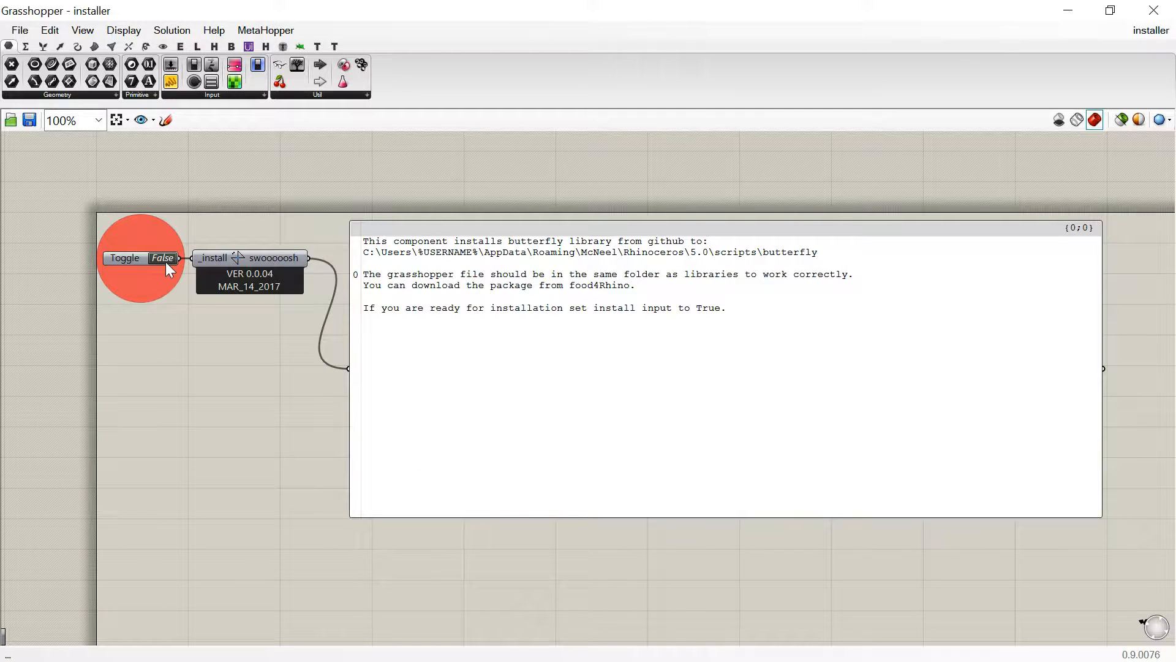
Toggle _install to True to install Butterfly, then set it back to False
left_click(161, 257)
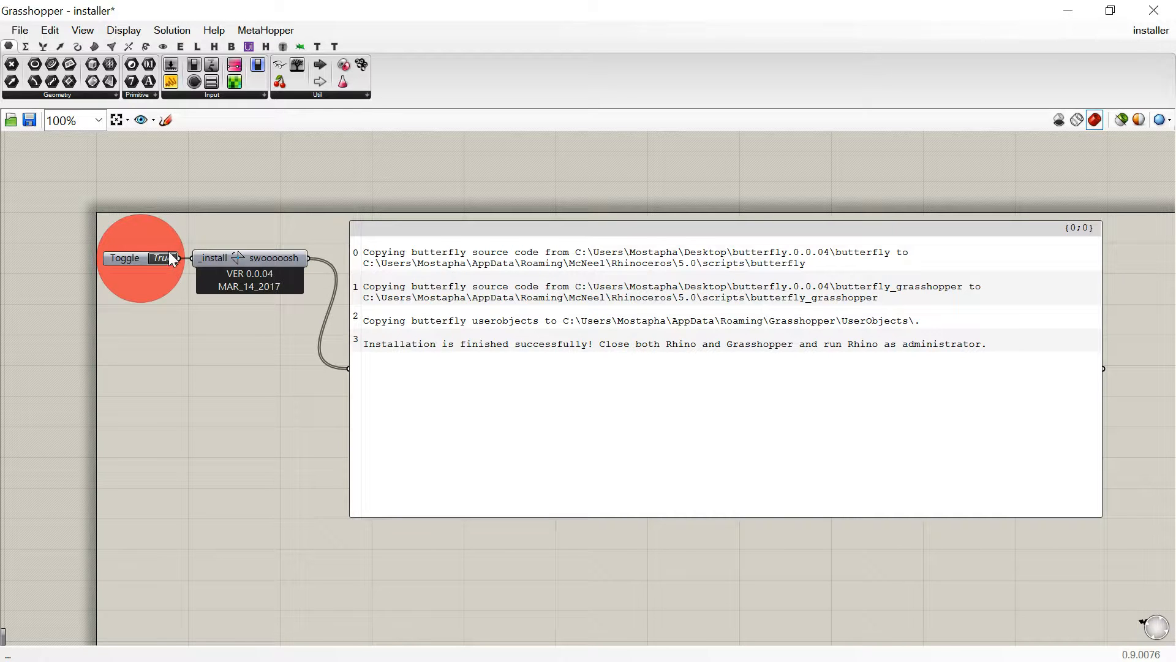
left_click(139, 257)
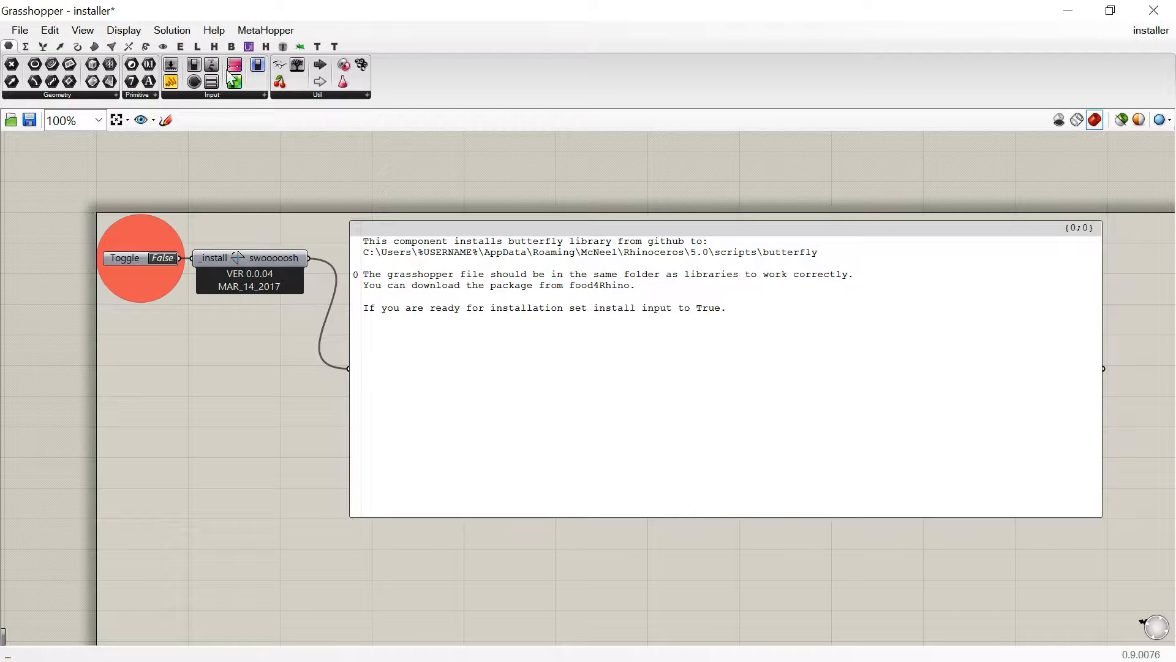
left_click(232, 47)
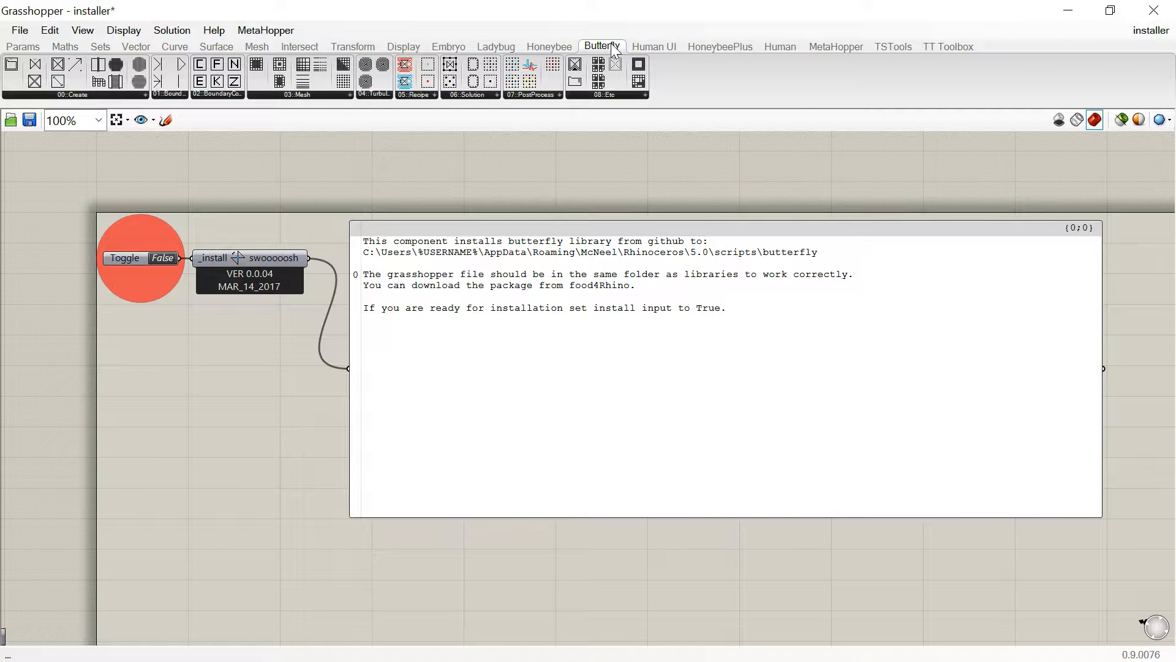
mouse_move(26, 90)
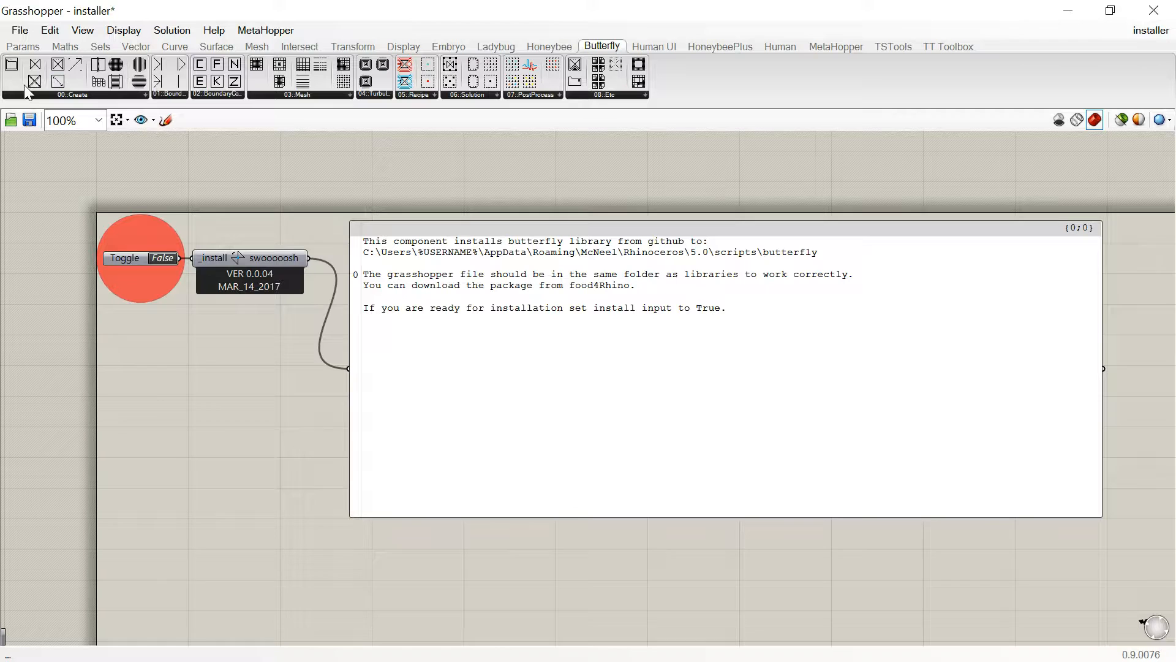
mouse_move(22, 90)
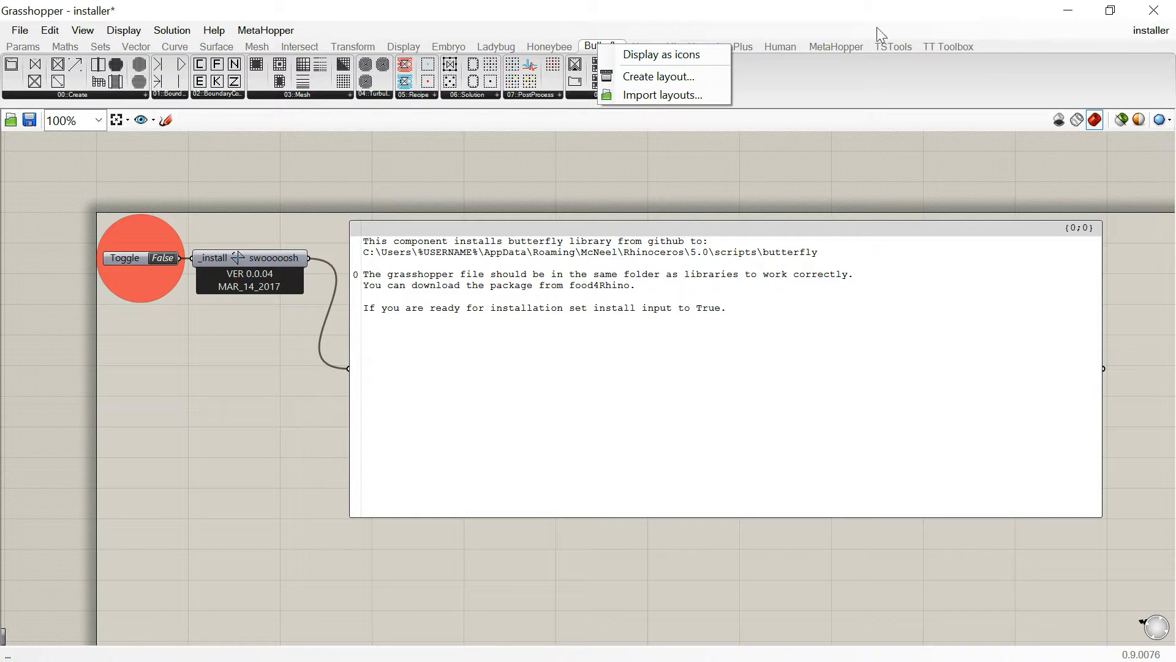
Display the component tabs as icons and close the Grasshopper window
left_click(659, 53)
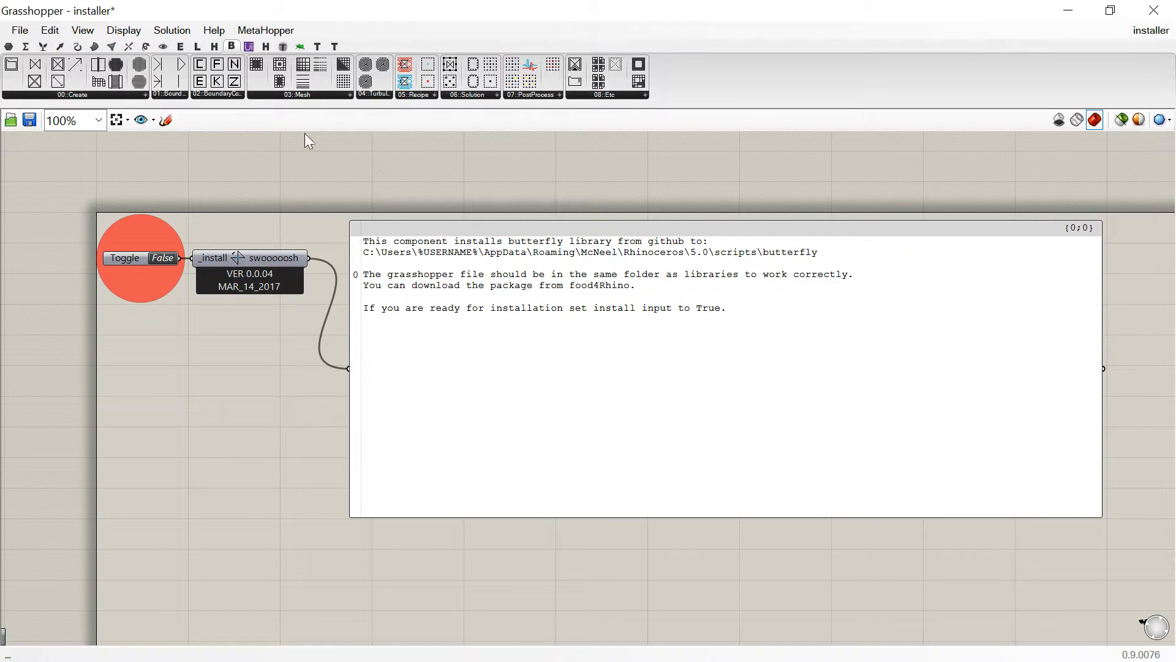
mouse_move(414, 201)
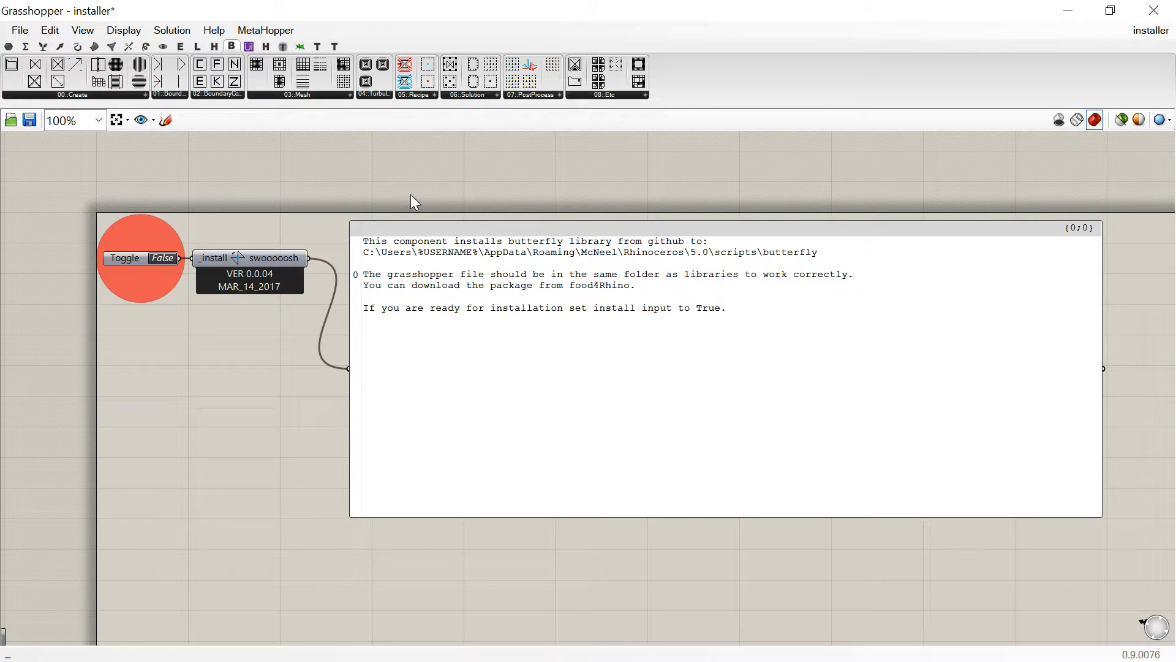
mouse_move(1153, 11)
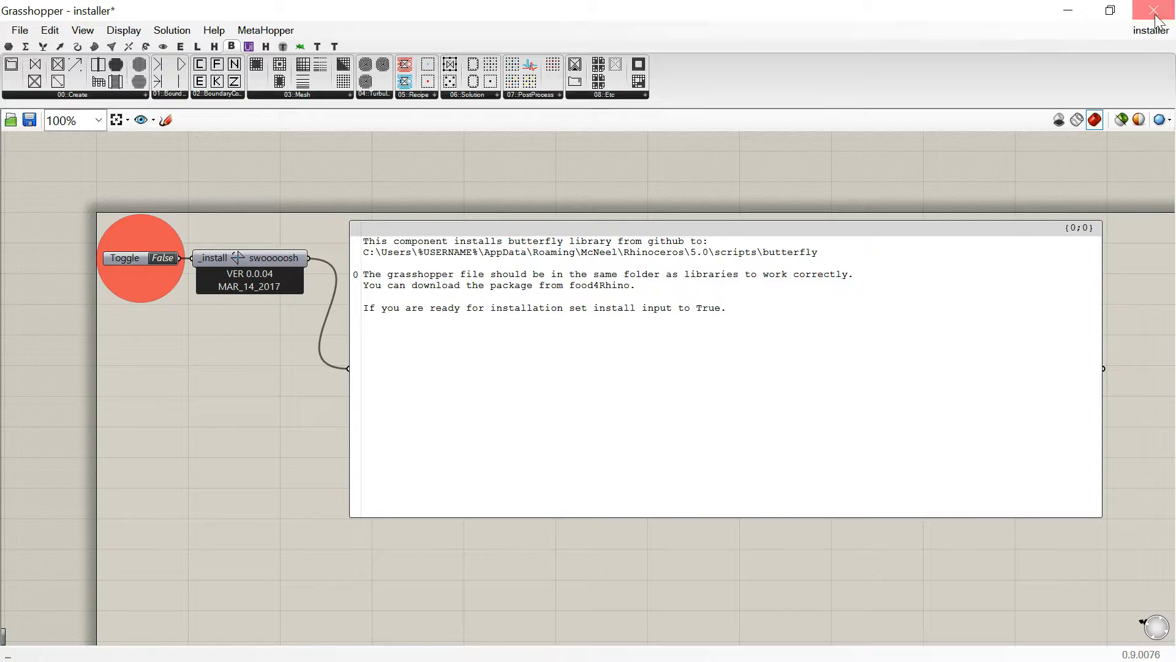
left_click(1153, 10)
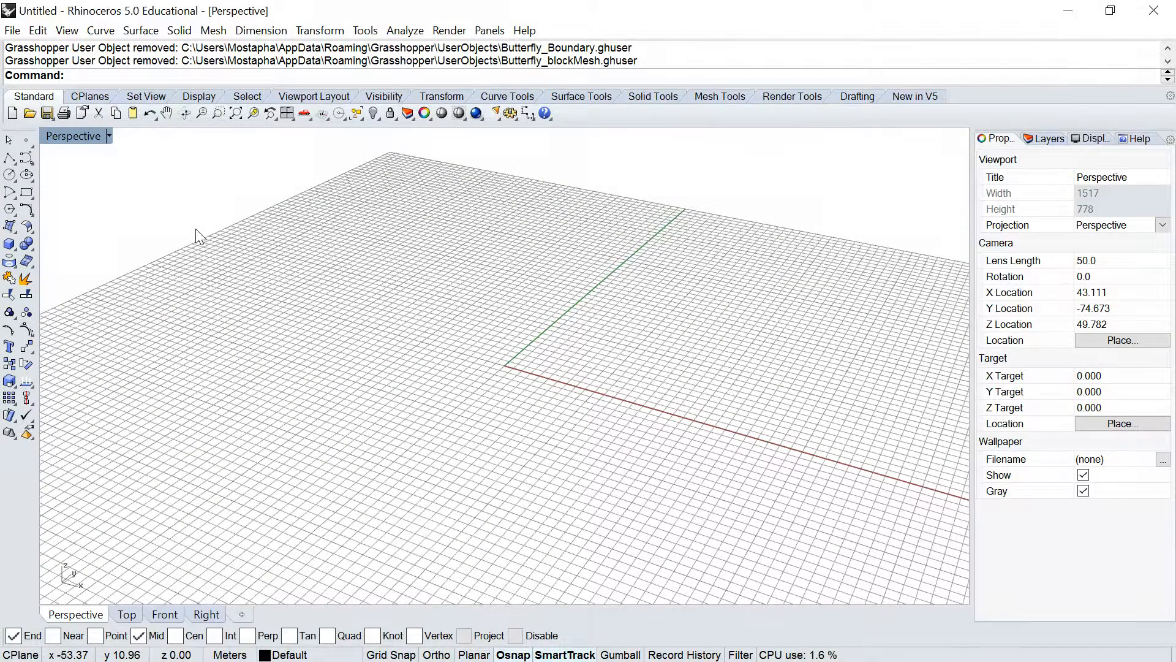
Run GrasshopperUnloadPlugin in Rhino, then relaunch Grasshopper
type("GrasshopperFolders")
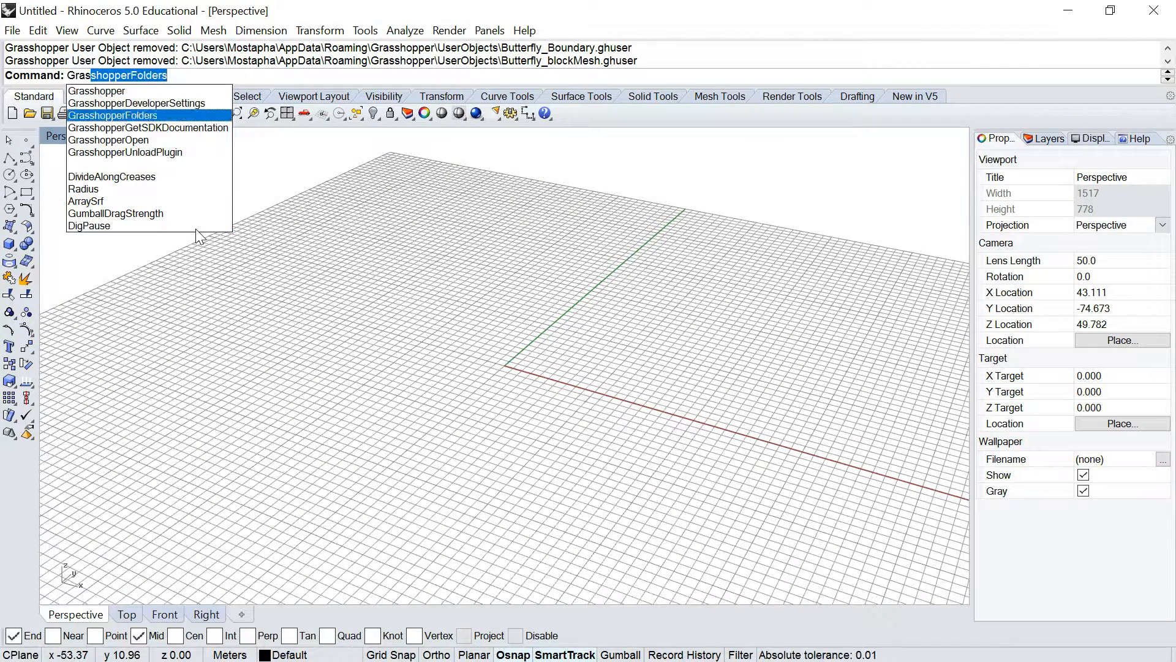
left_click(125, 152)
type("G")
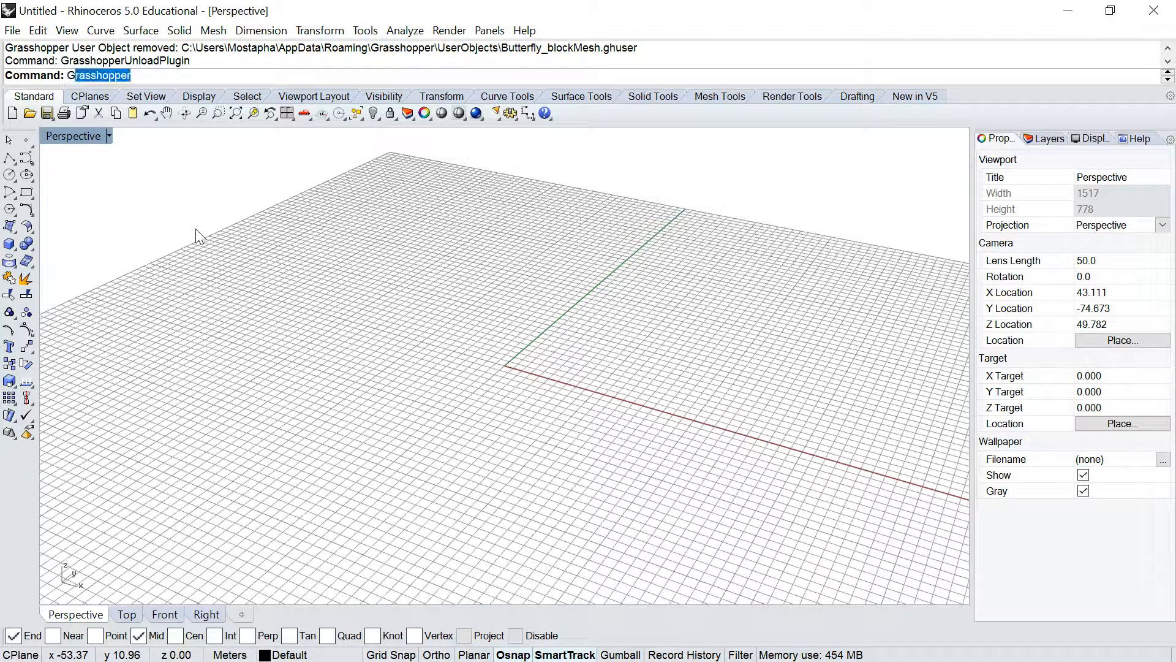
key("Return")
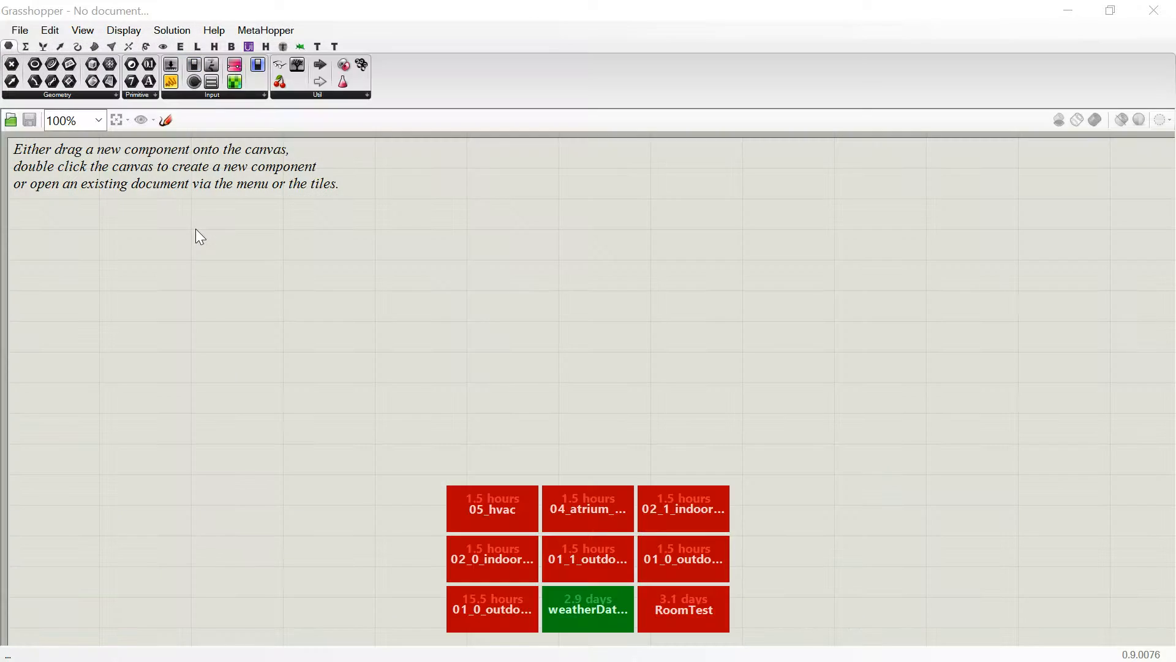
mouse_move(195, 157)
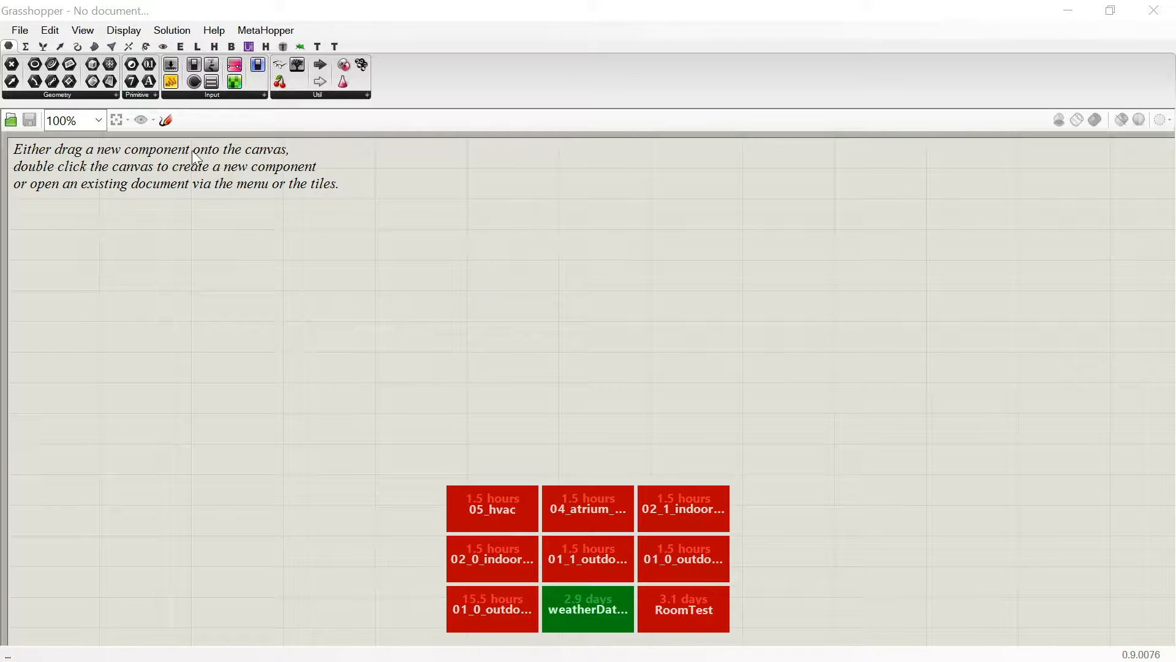
Open the Butterfly tab to reveal its component groups
left_click(247, 46)
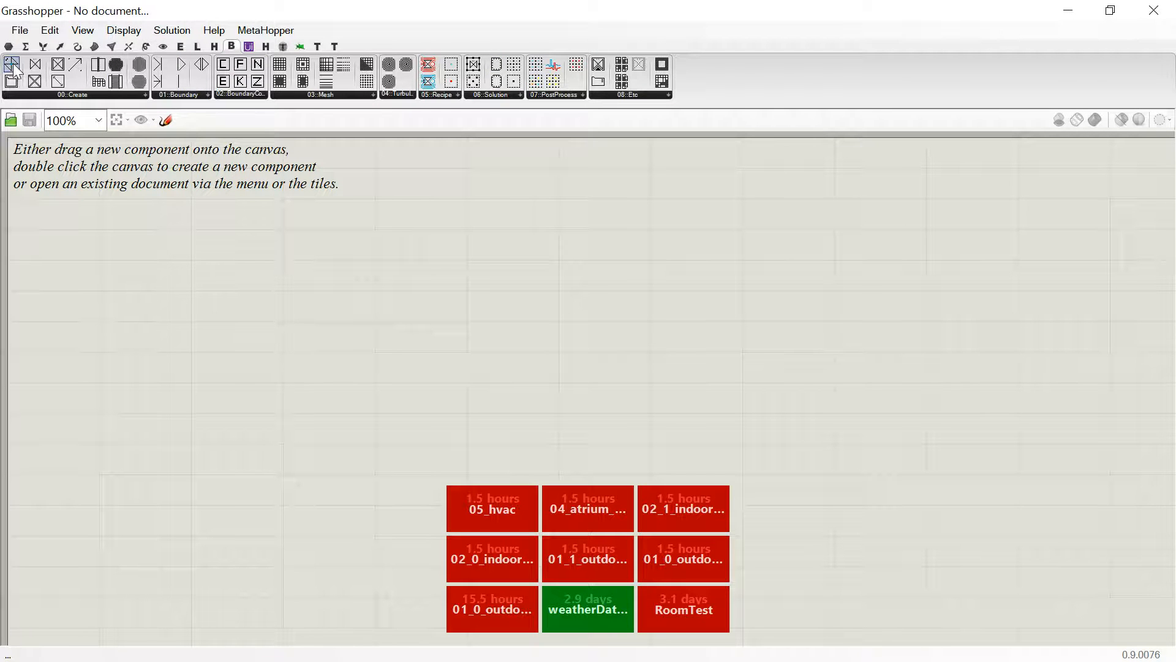
mouse_move(11, 67)
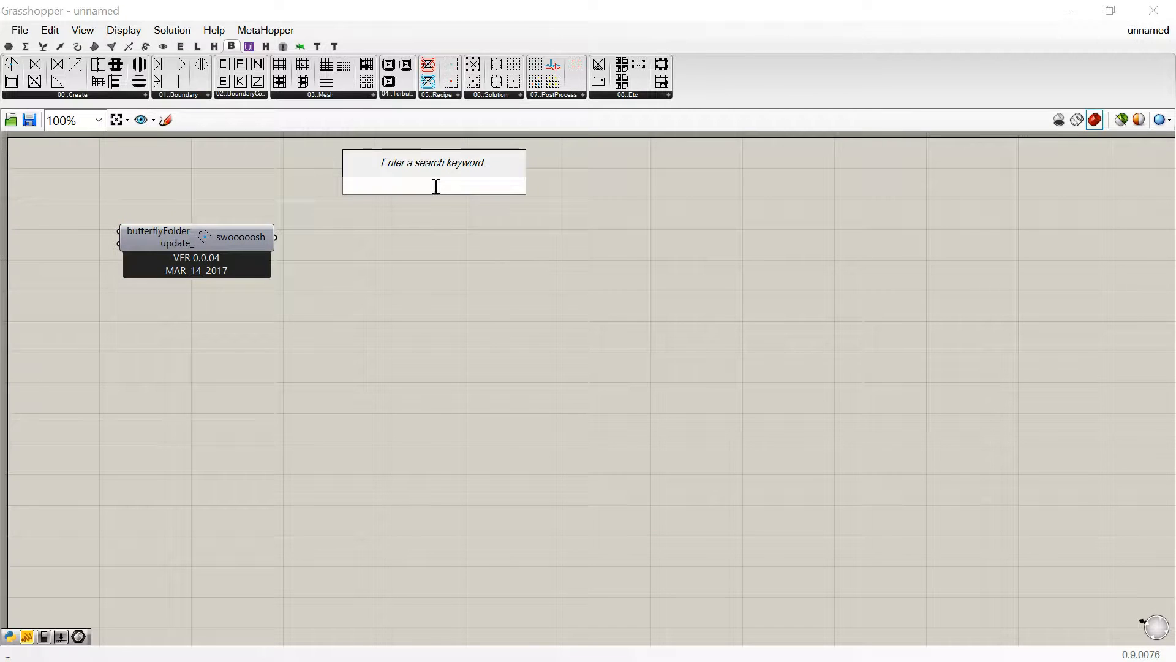
Search for 'panel' and add a Panel to the canvas
type("panel")
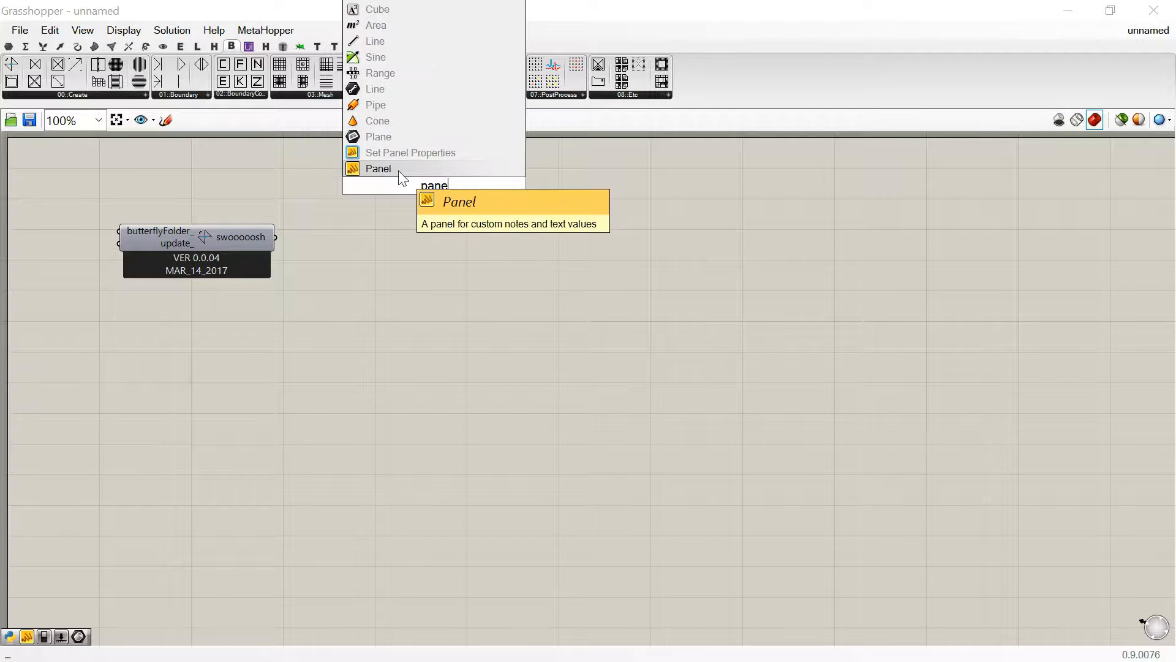
left_click(378, 167)
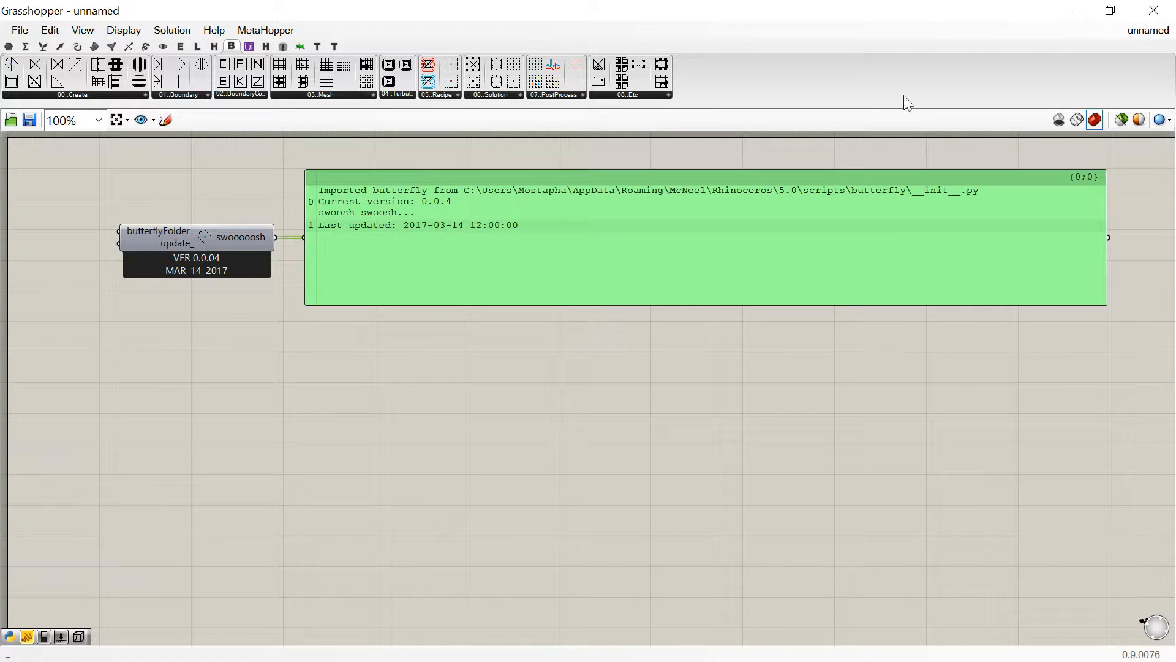
mouse_move(164, 560)
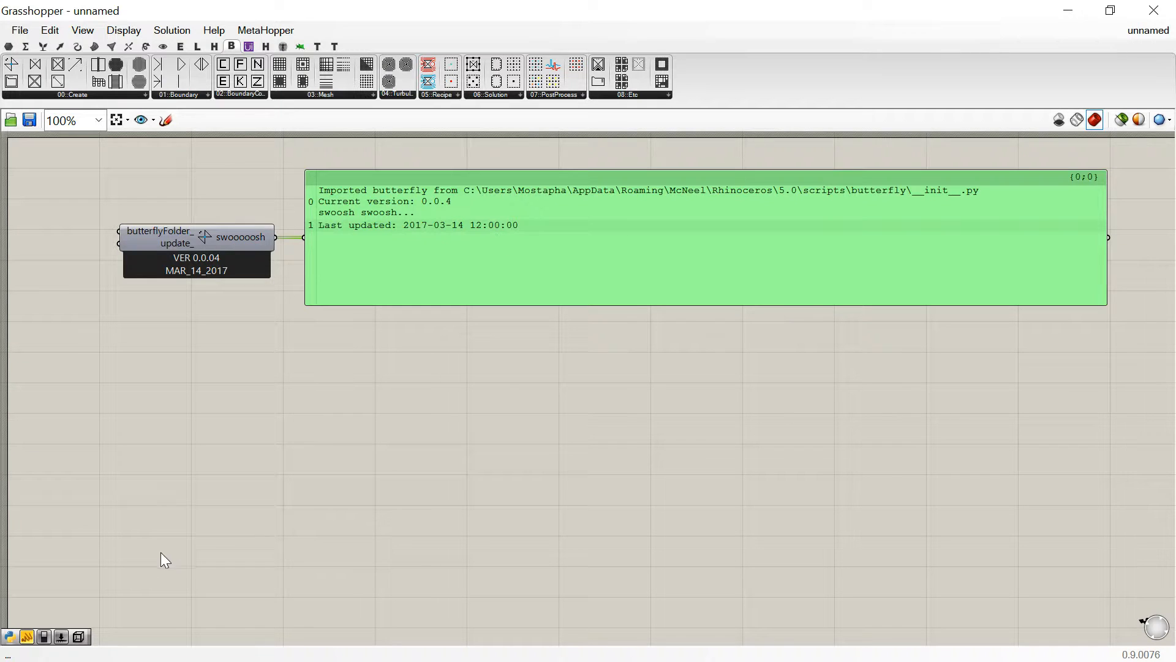
mouse_move(82, 374)
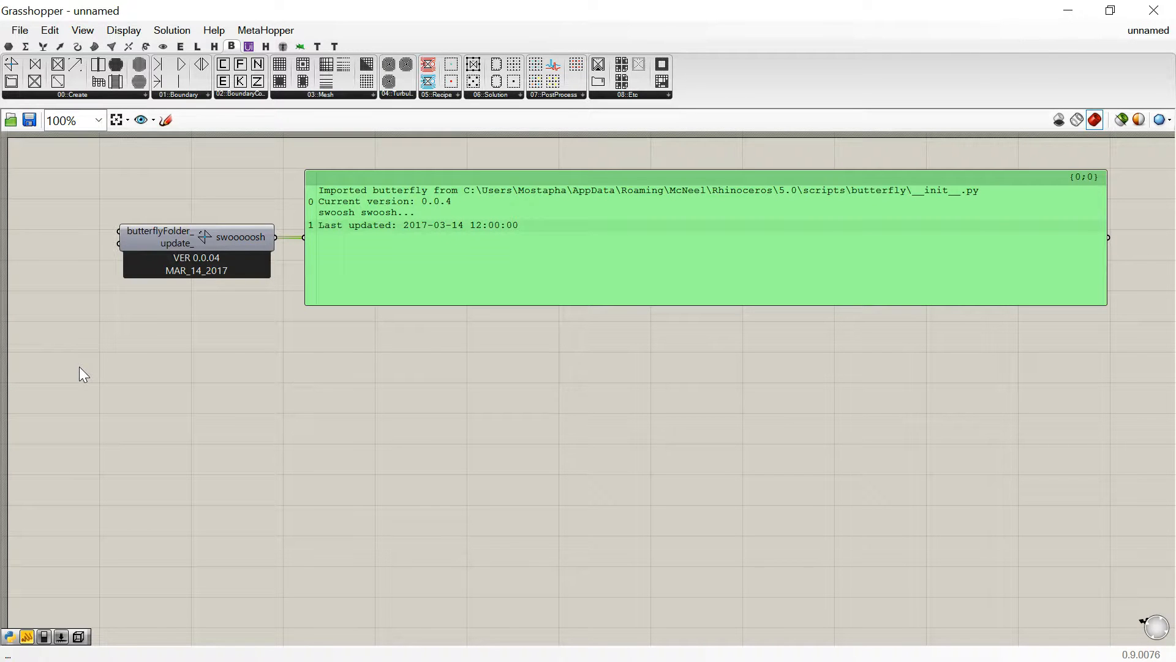
mouse_move(122, 344)
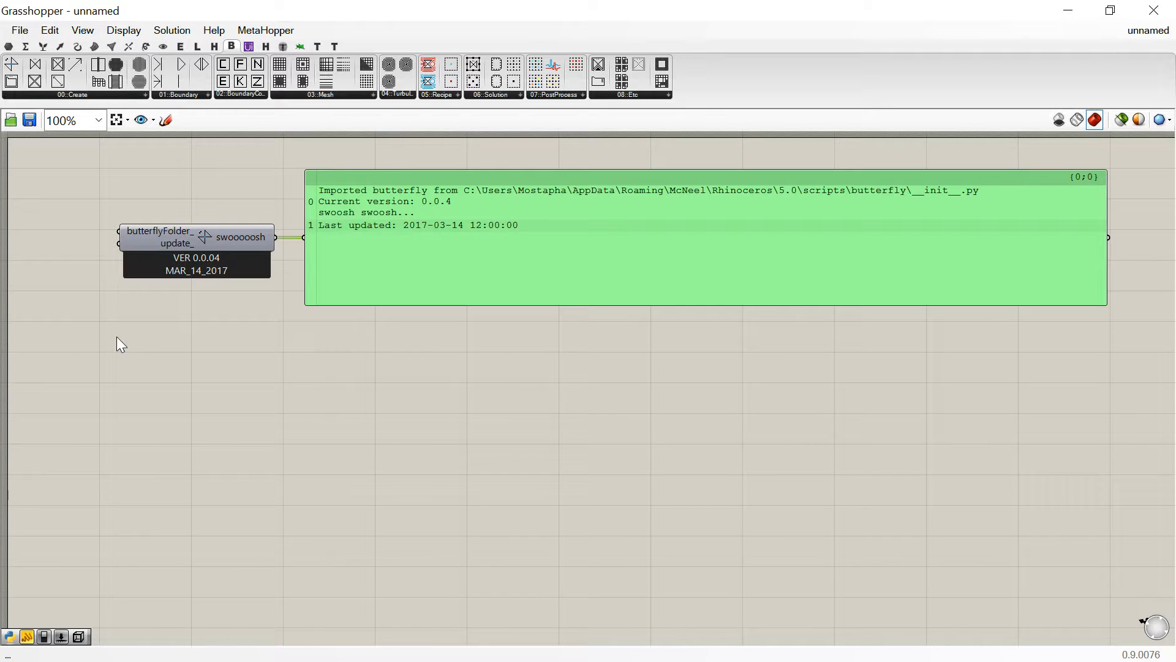
mouse_move(67, 264)
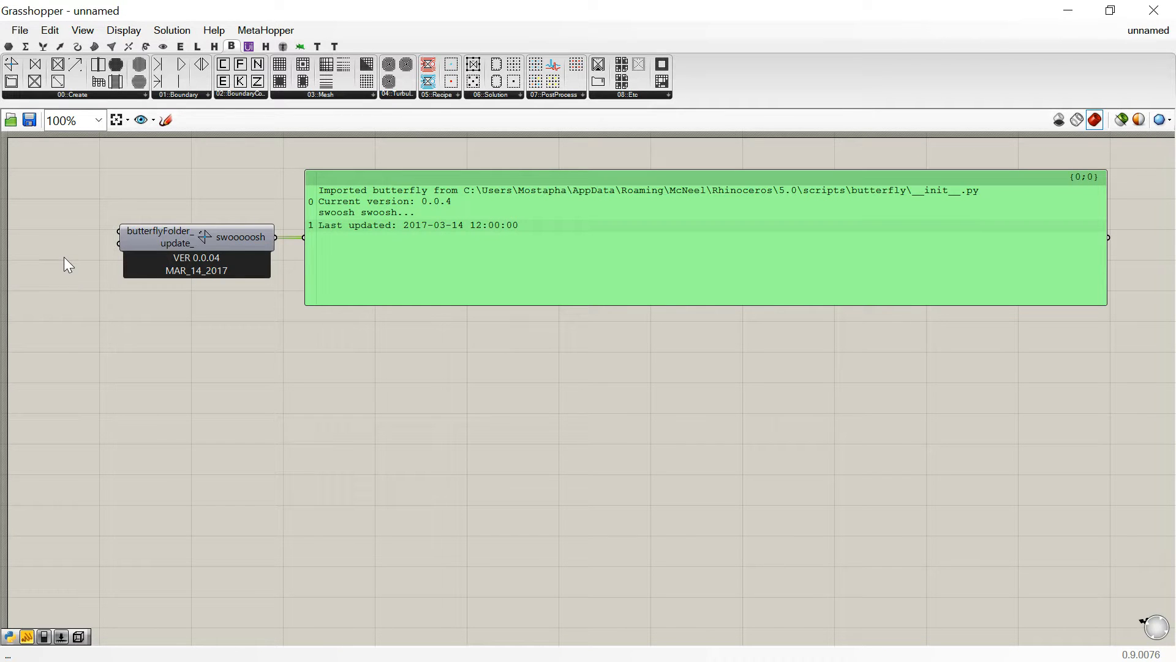